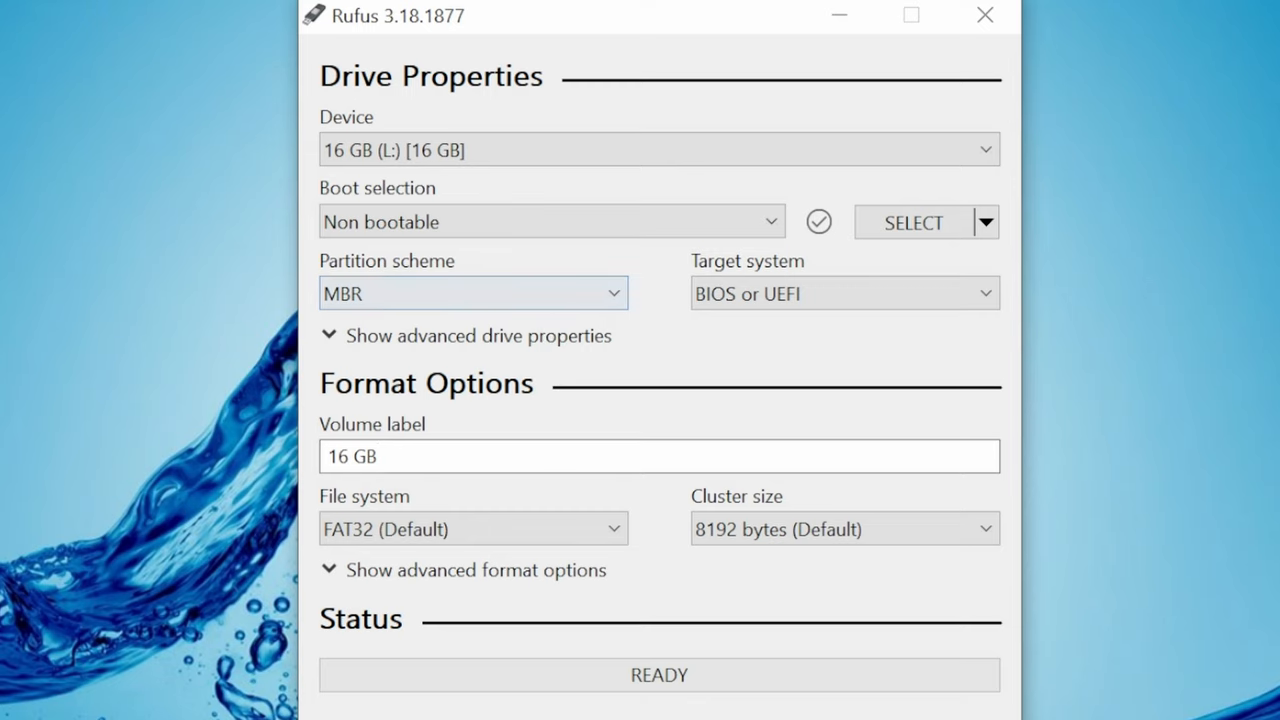
Label the USB stick 'A500' in Rufus and confirm wiping it for FAT32 formatting.
type("A500")
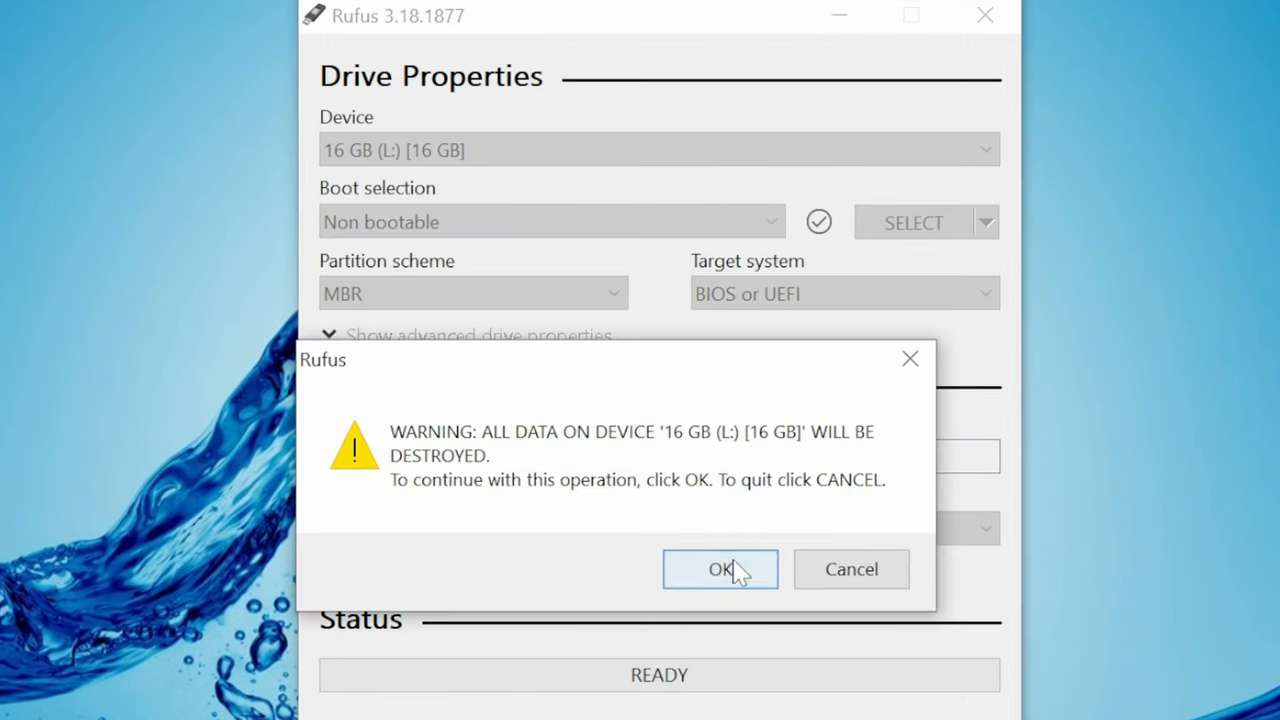
left_click(720, 569)
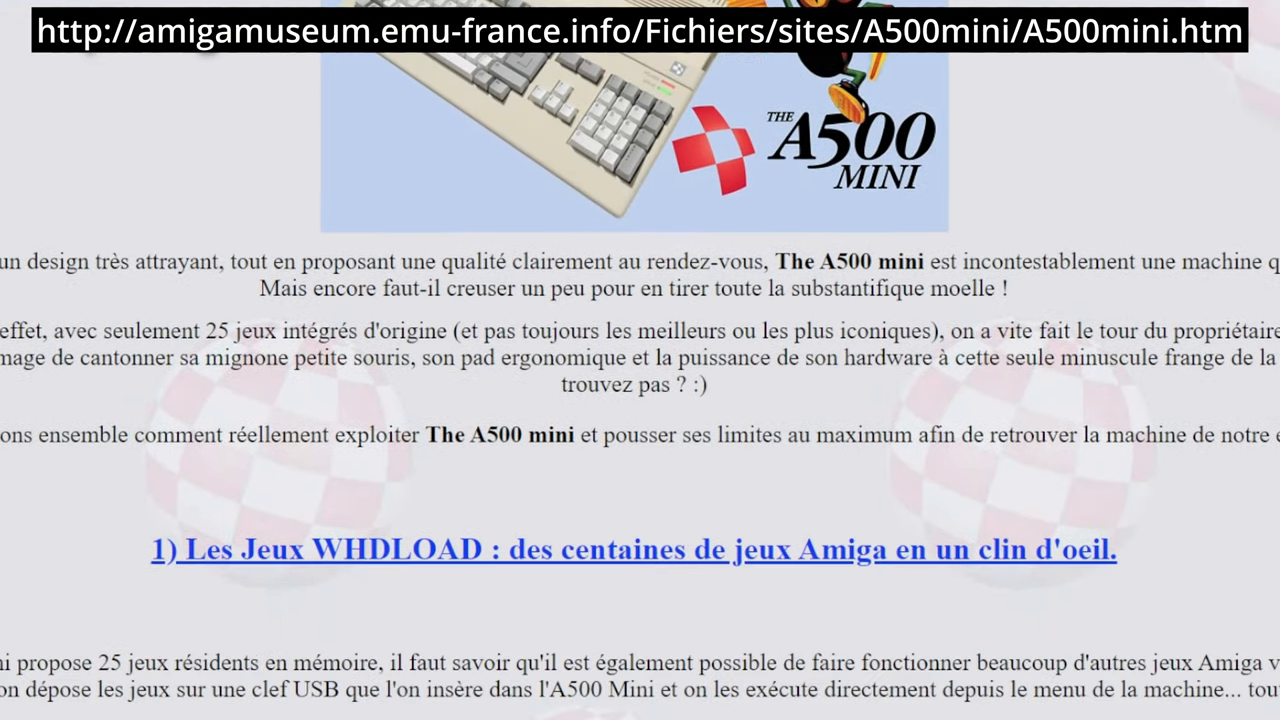
Scroll down the A500mini page to the AMiNiMiga paragraph.
scroll("down", 3)
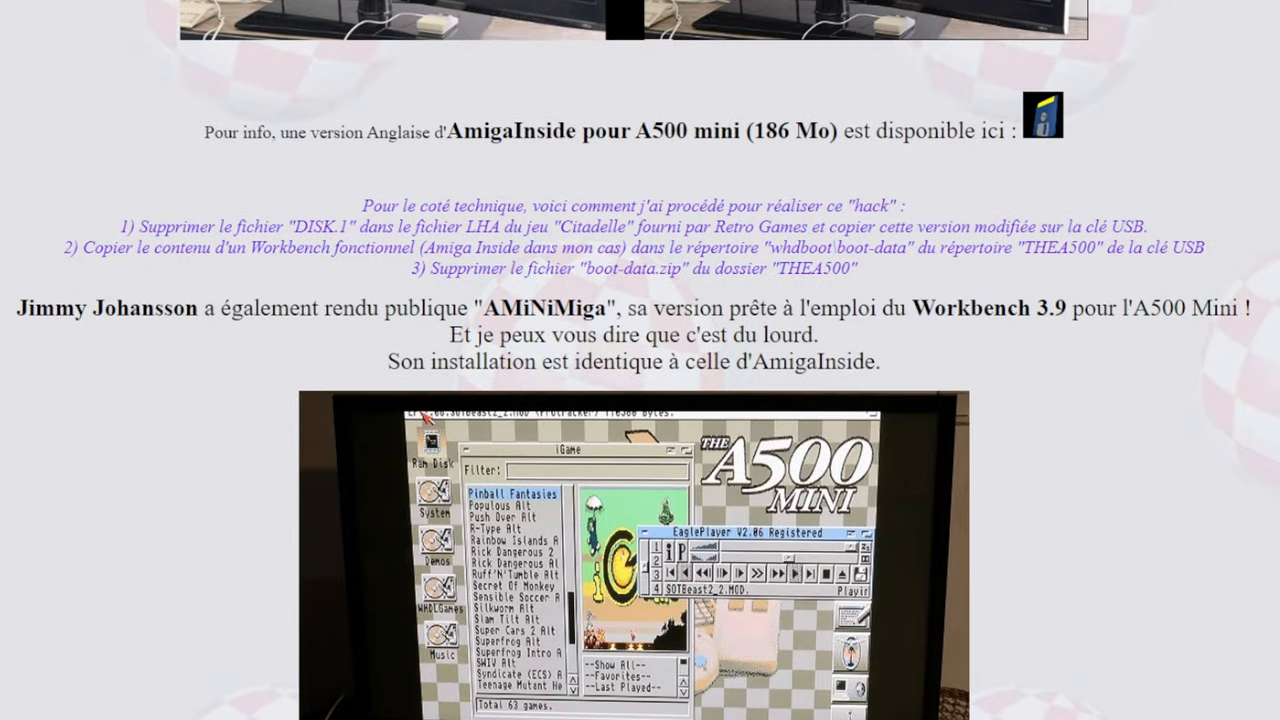
scroll("down", 3)
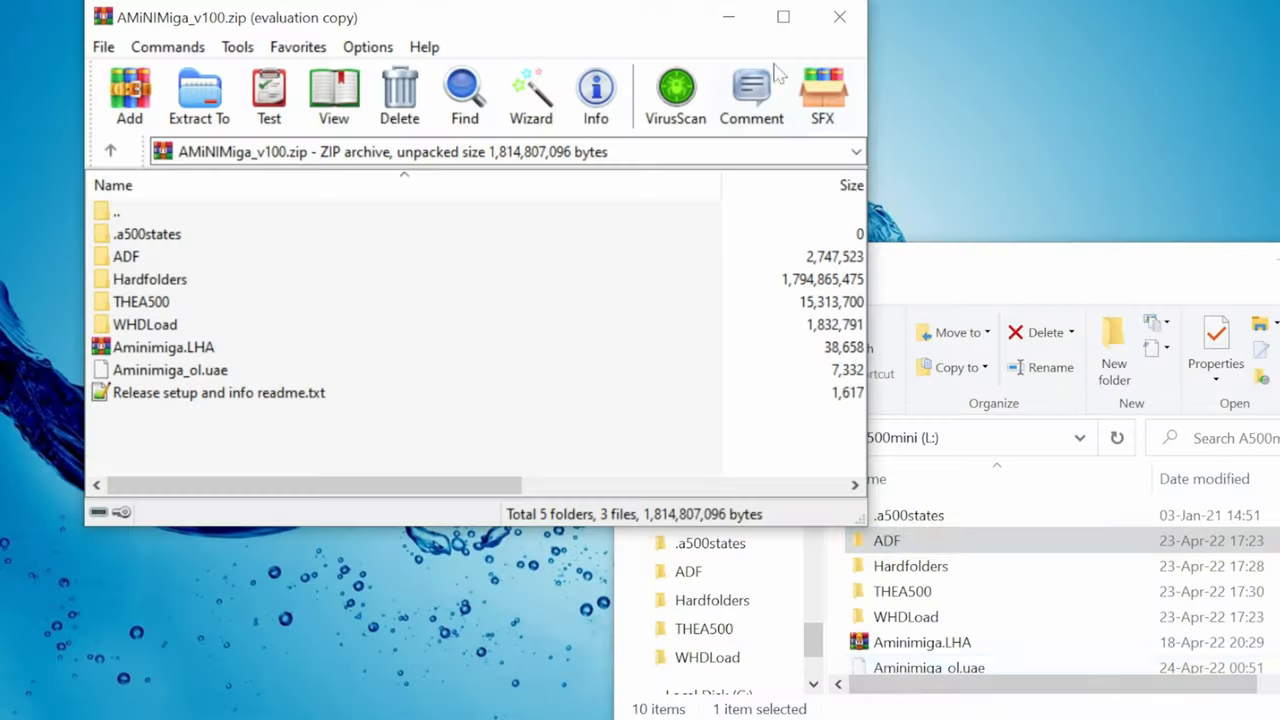
Move every AMiNiMiga_v100 zip item to A500mini, approving system files and replacing duplicates.
double_click(218, 392)
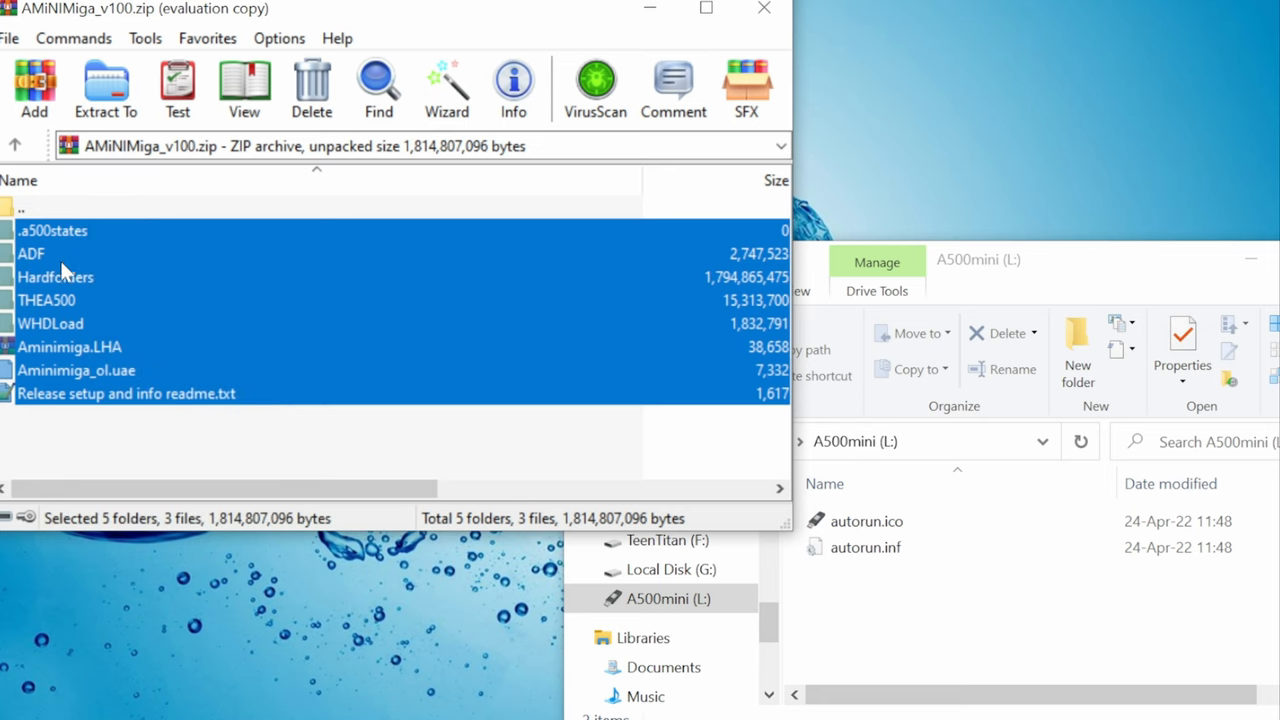
left_click(107, 85)
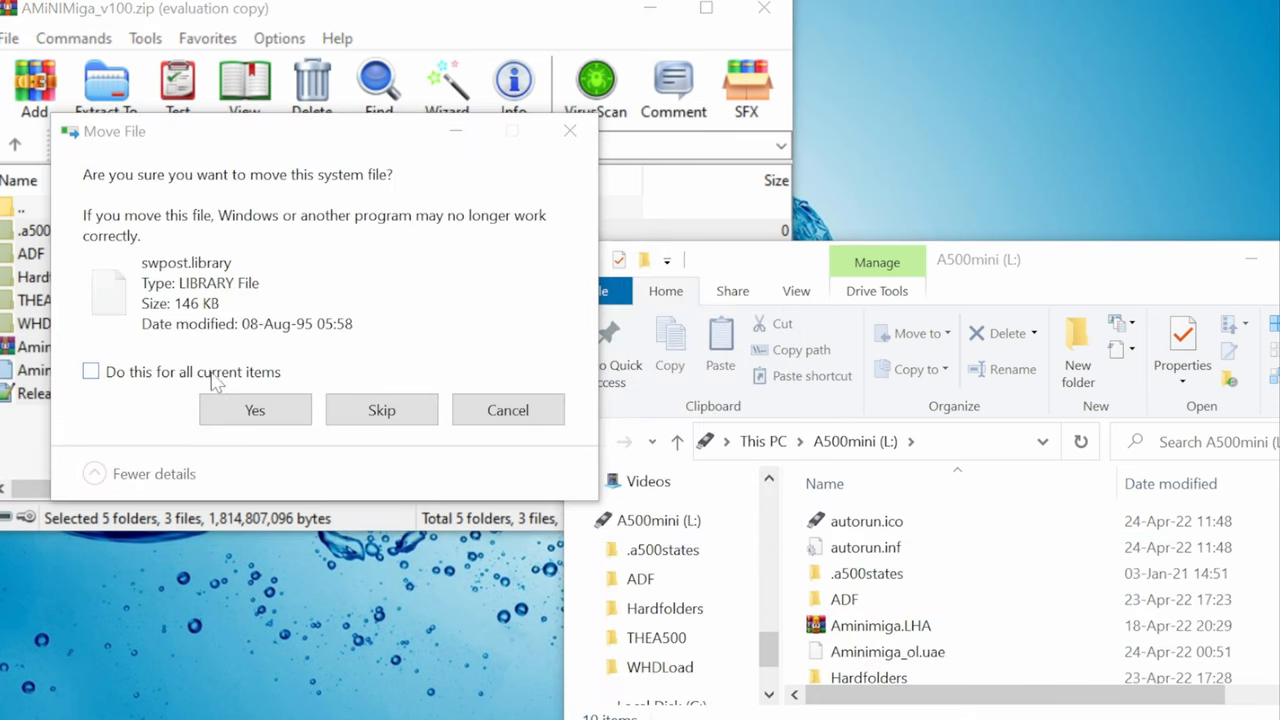
left_click(254, 410)
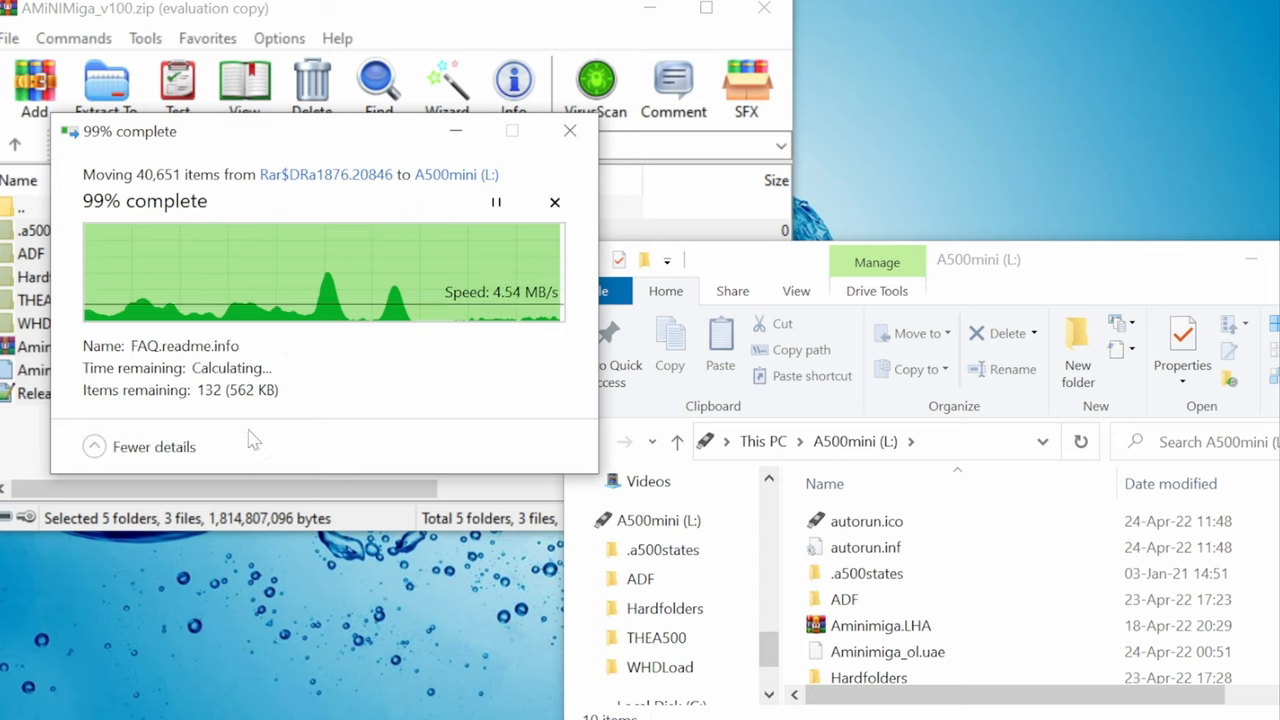
mouse_move(380, 637)
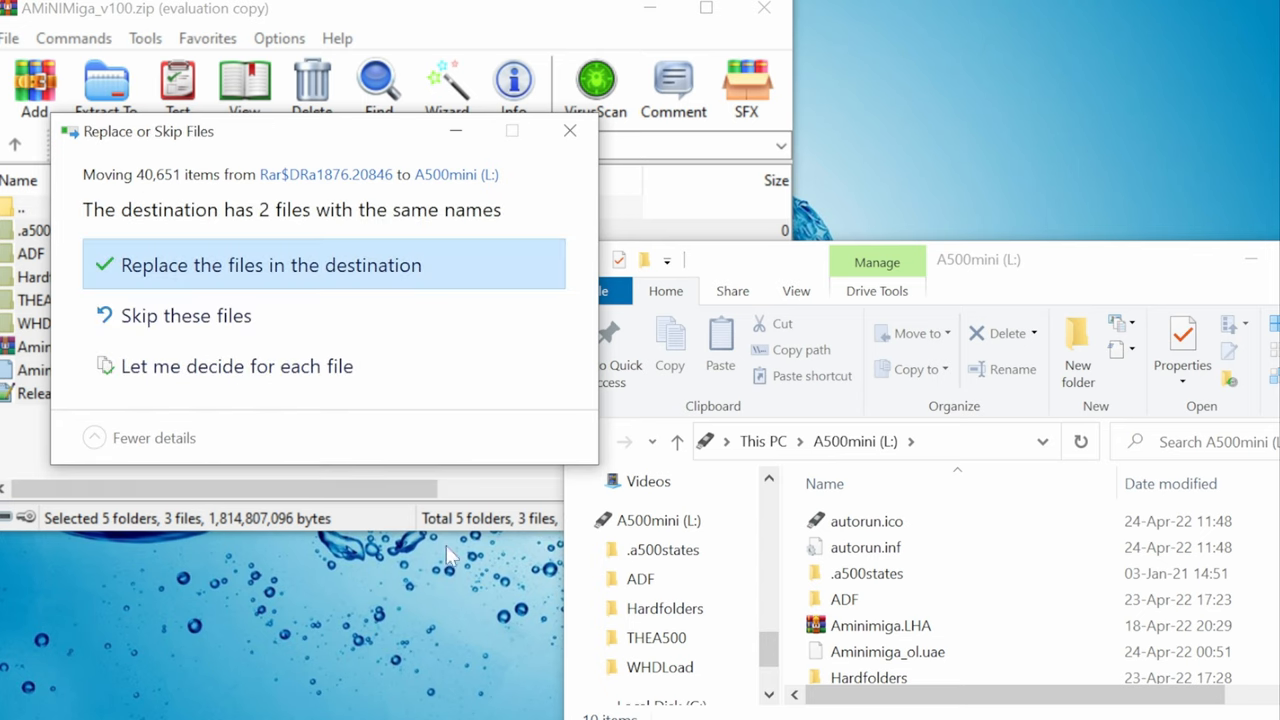
left_click(270, 265)
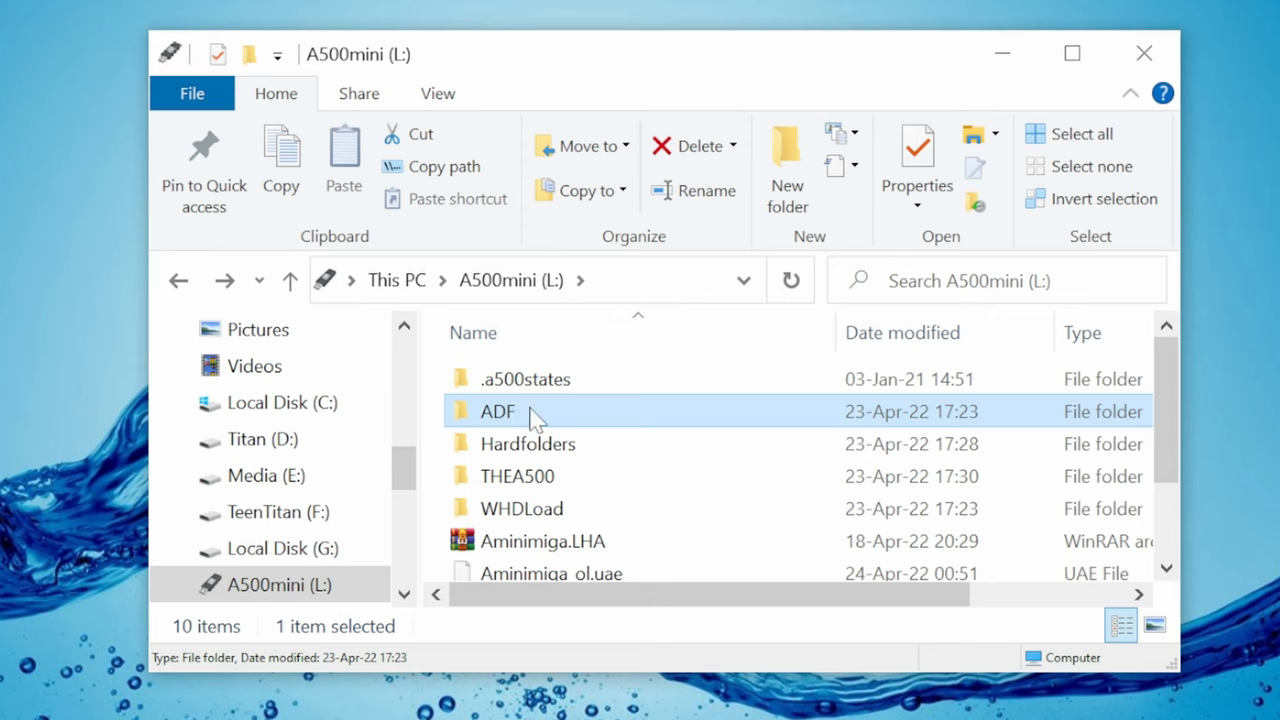
Browse the ADF, THEA500, Hardfolders, AnotherWorld and Demos folders, then bring up the A500mini drive's menu.
double_click(495, 411)
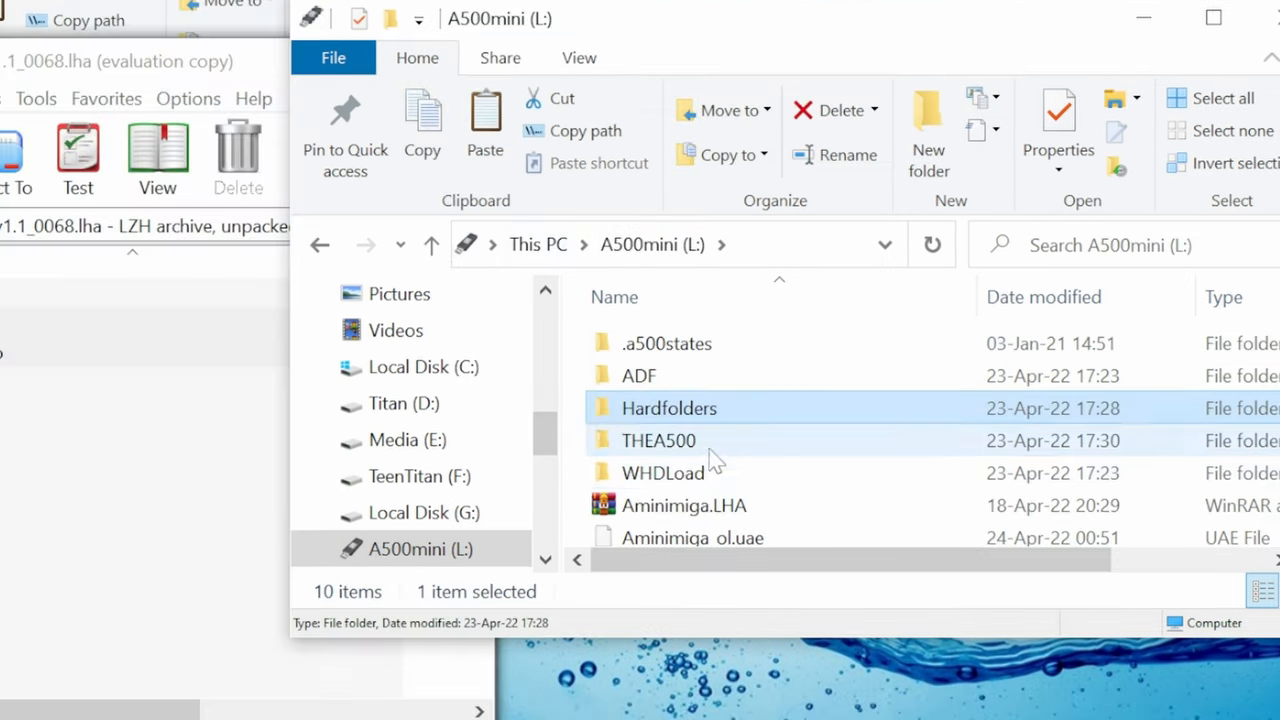
double_click(663, 472)
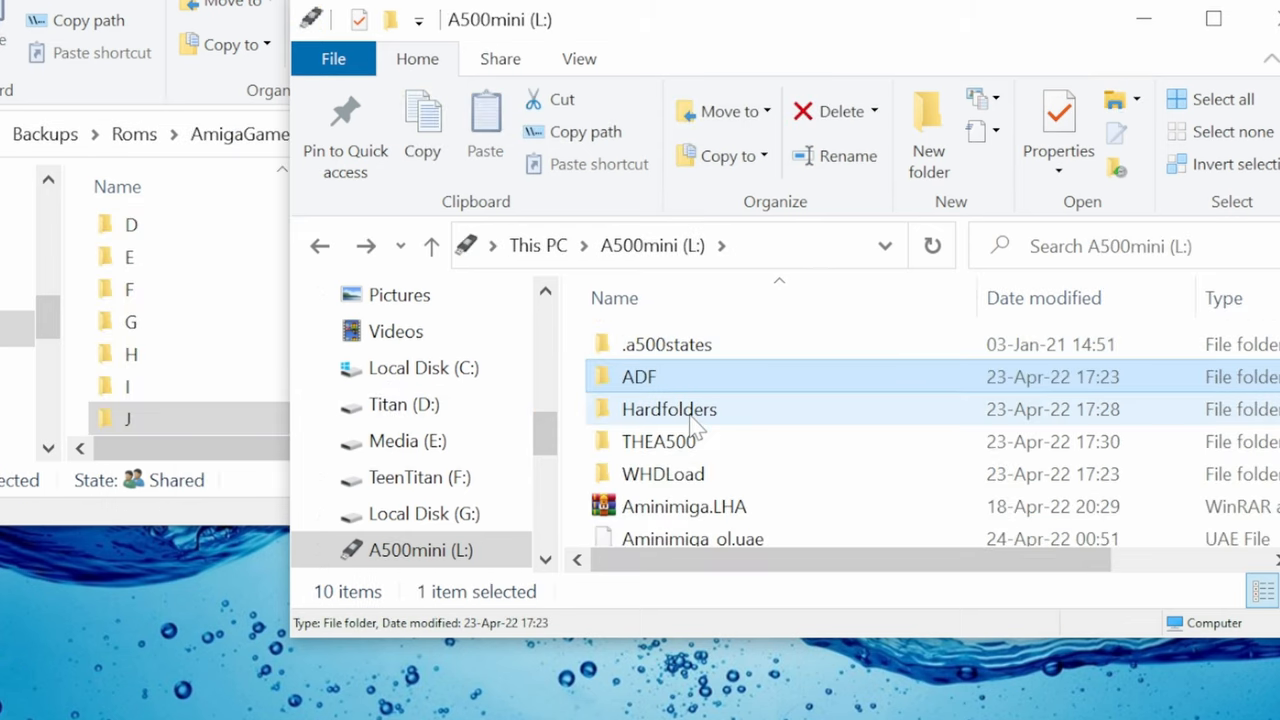
double_click(668, 409)
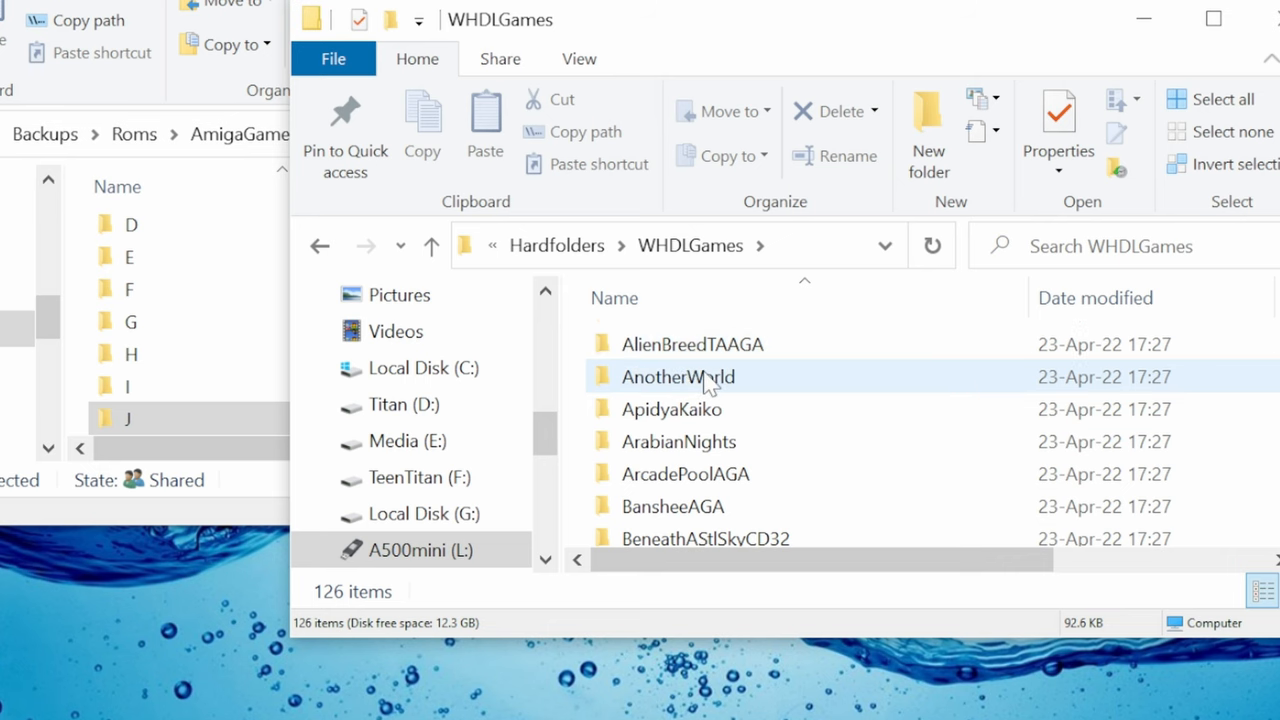
double_click(677, 377)
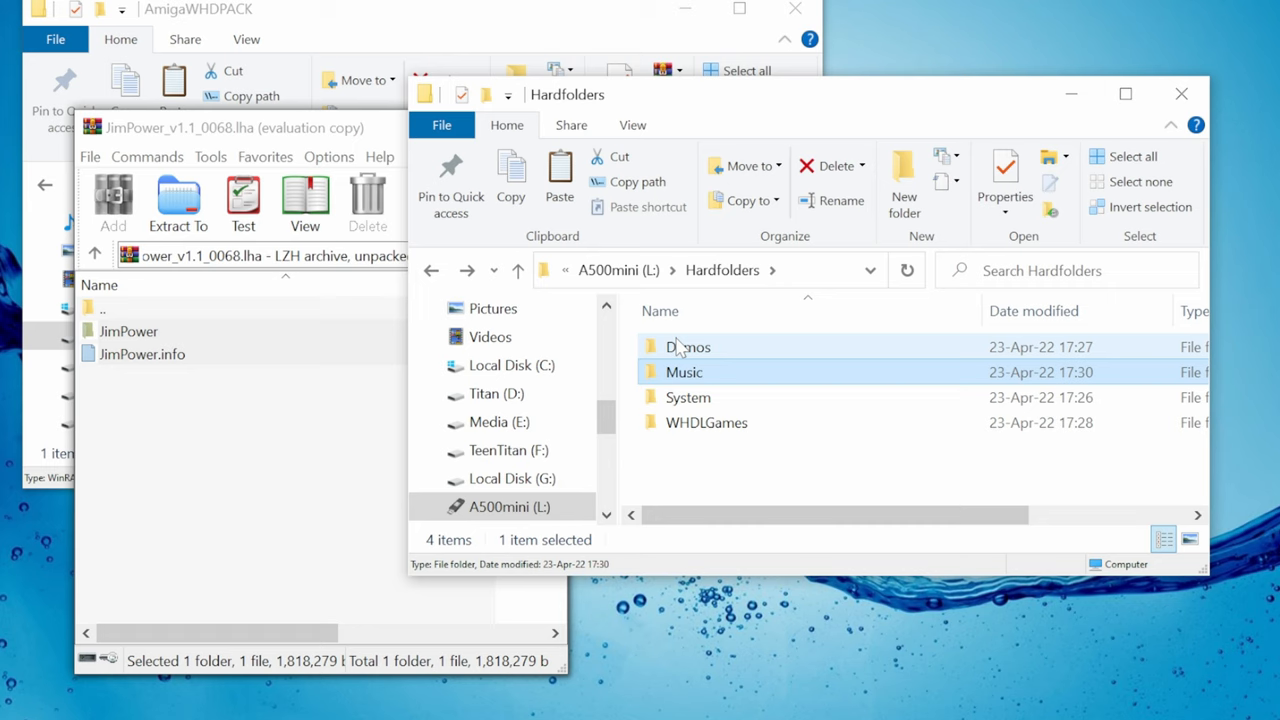
double_click(684, 372)
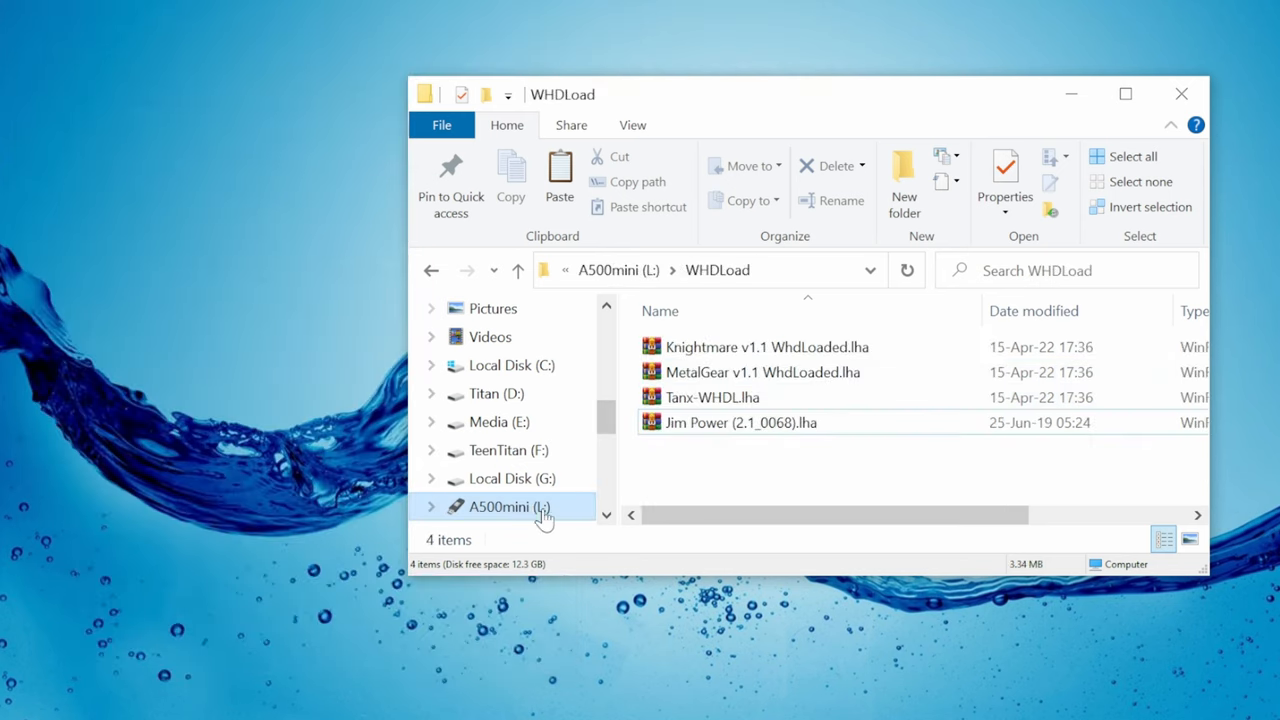
right_click(505, 506)
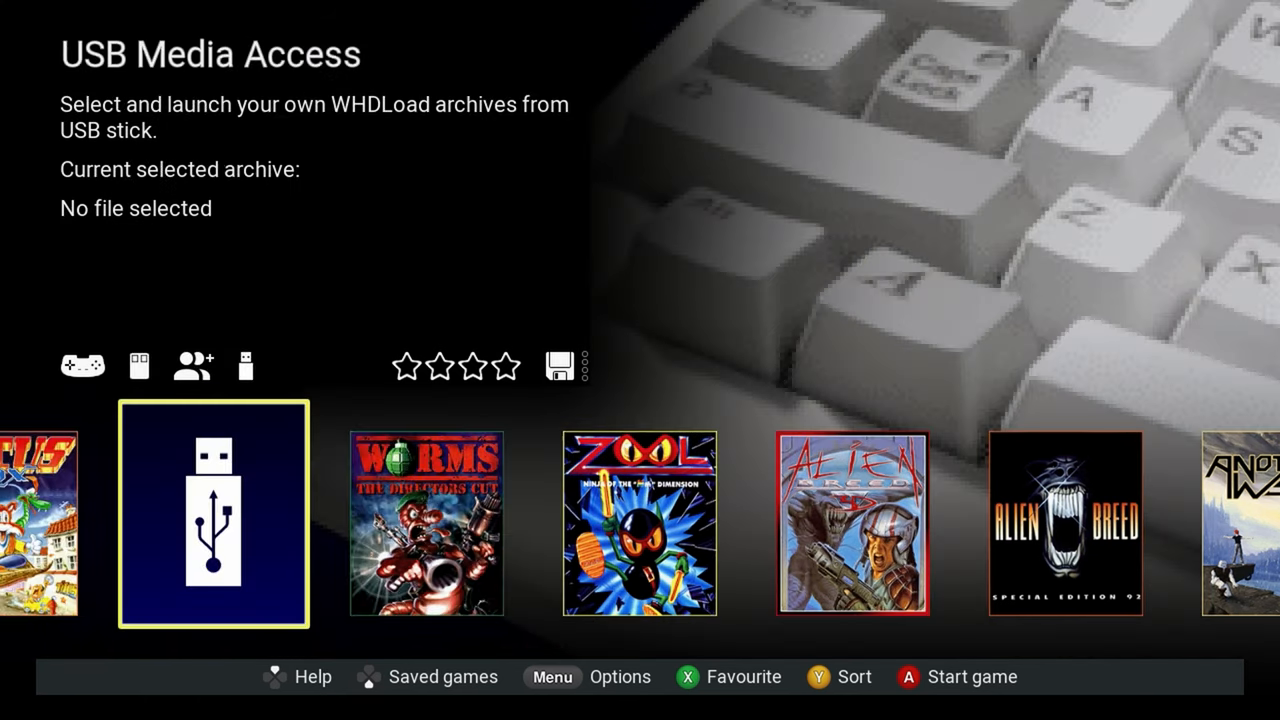
Select the USB Media Access tile to launch an archive from the stick.
left_click(212, 515)
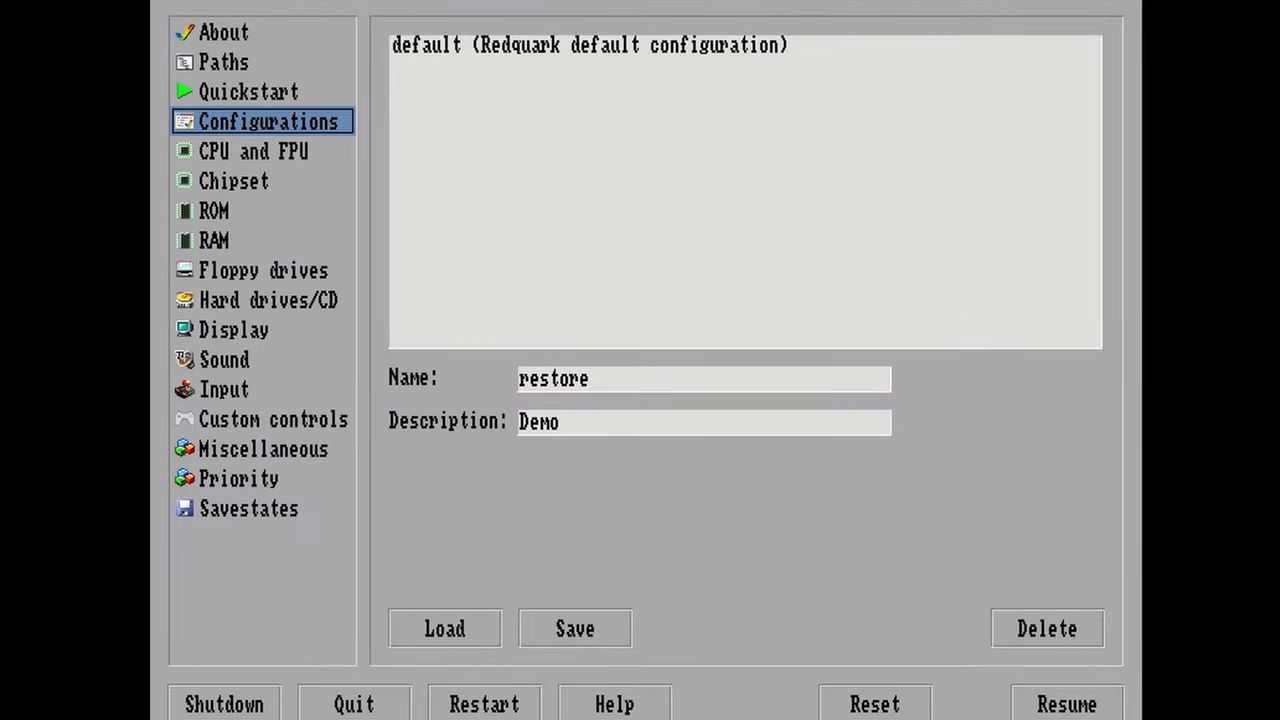
Insert Jim Power Disk1 into the first floppy drive and switch the ROM to Kickstart 1.3.
left_click(263, 270)
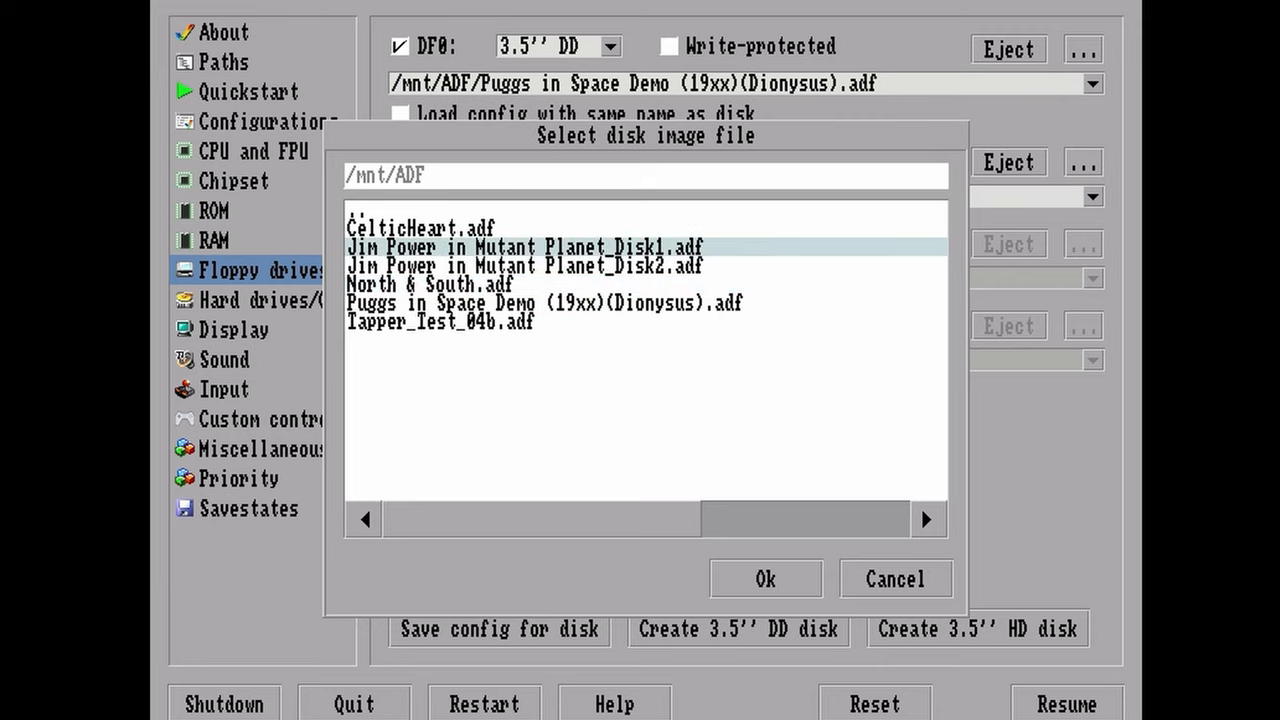
left_click(765, 578)
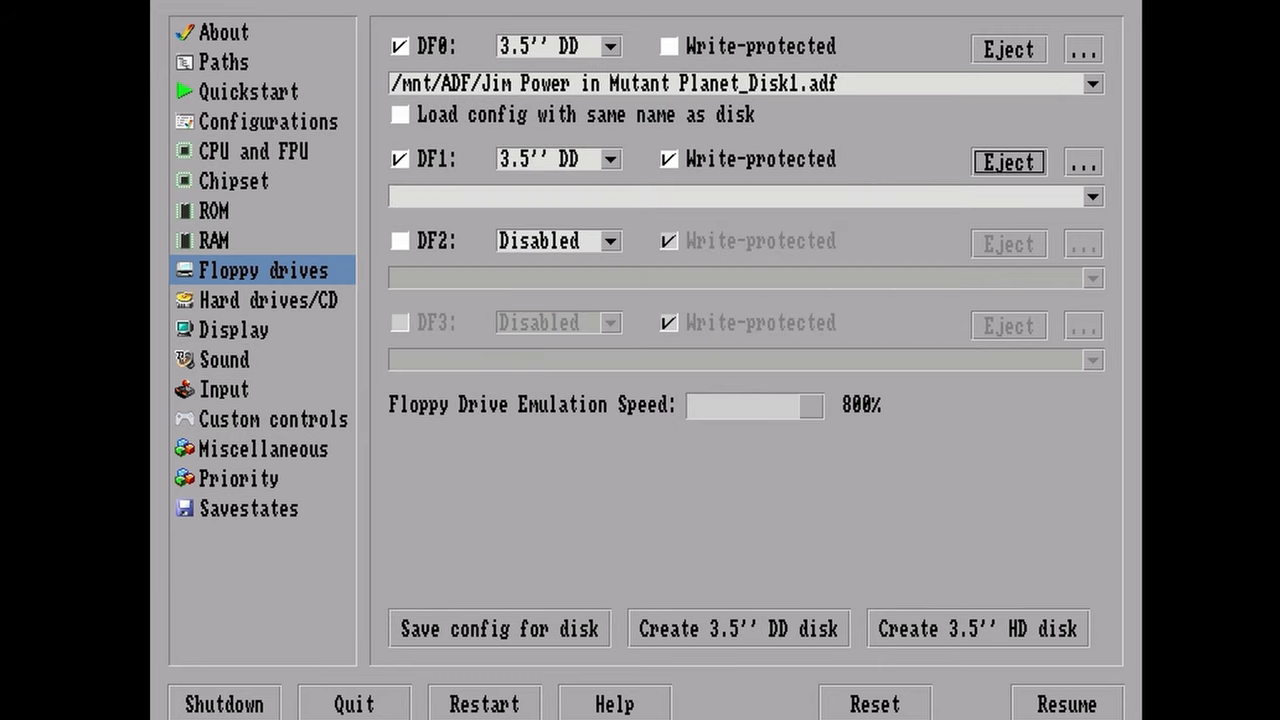
left_click(1083, 161)
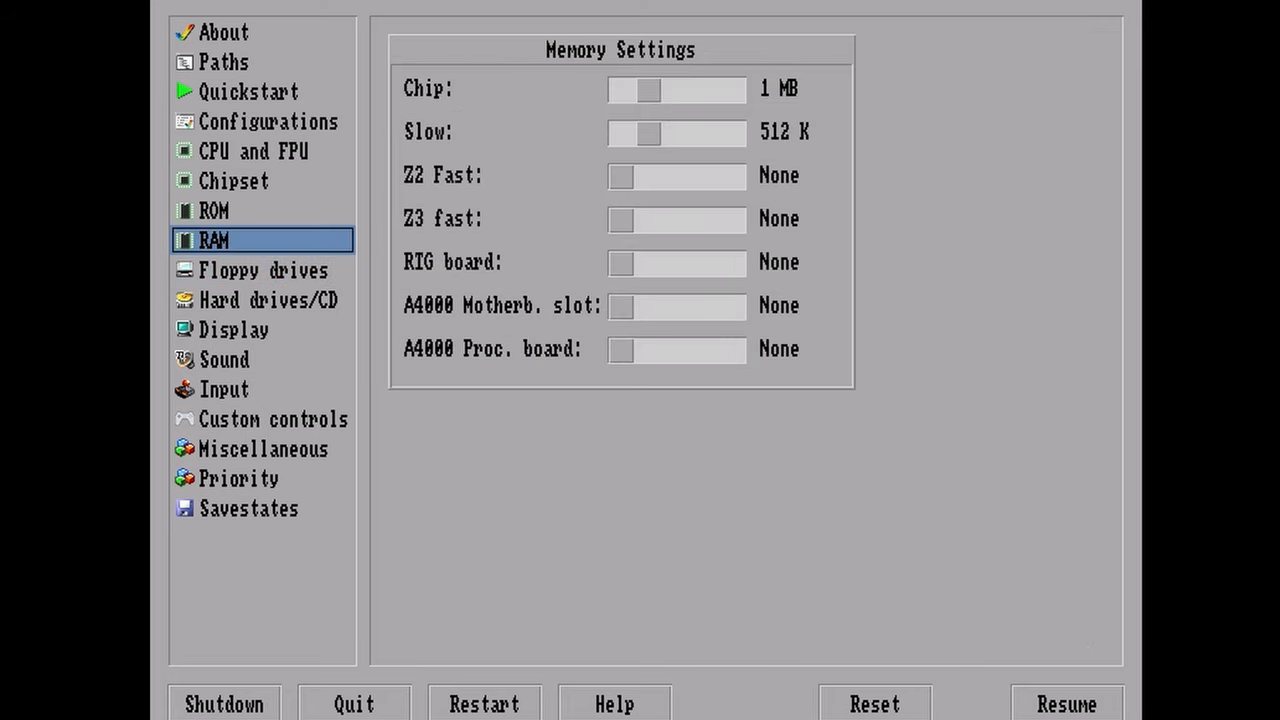
left_click(213, 210)
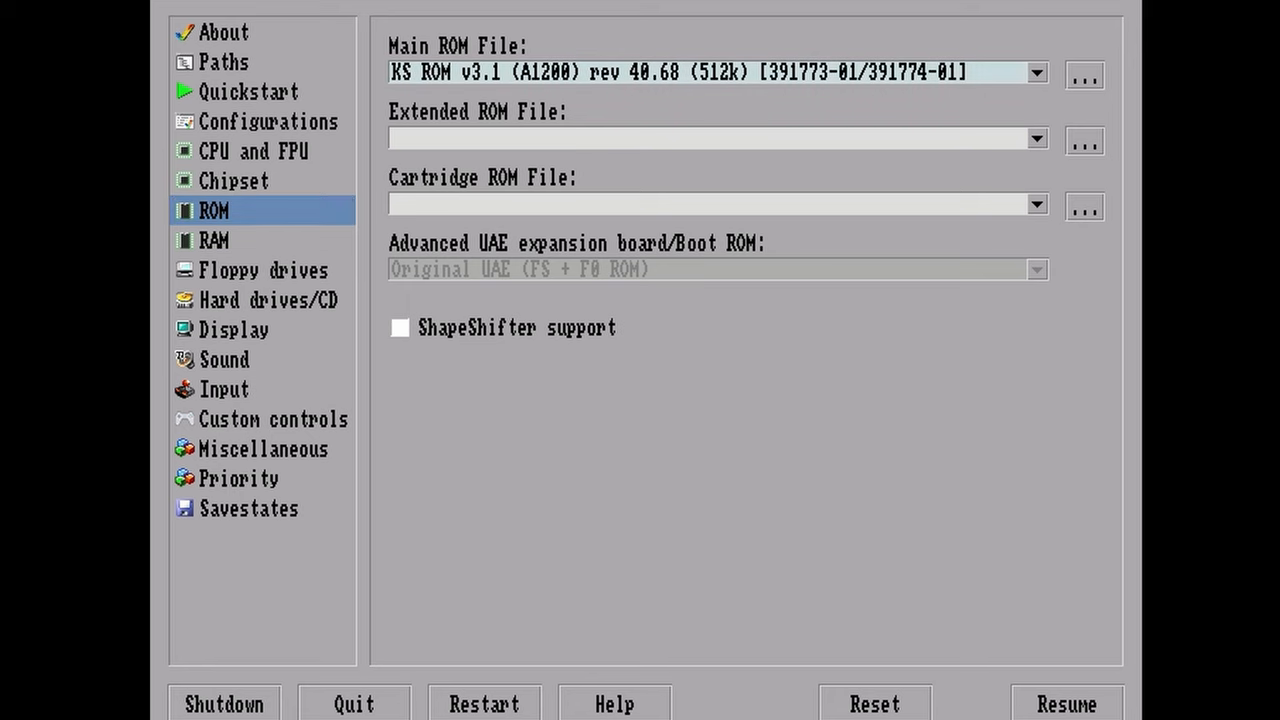
left_click(1035, 70)
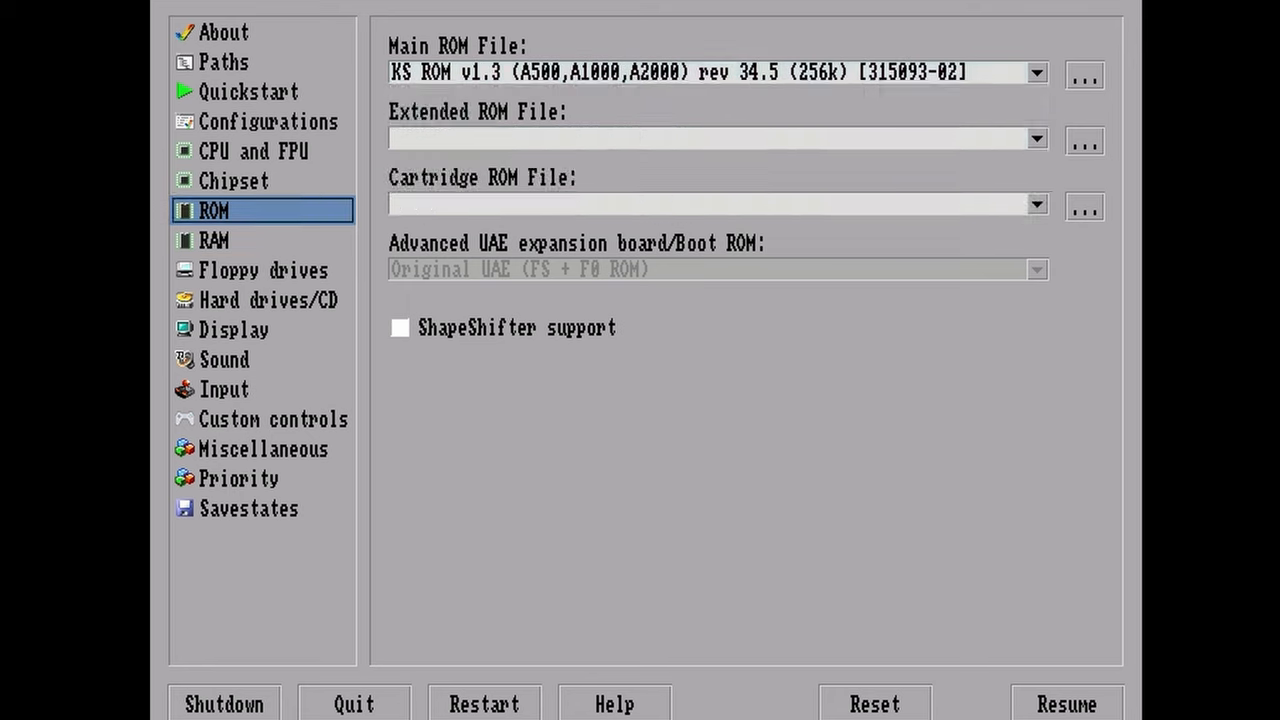
Review the chipset and display settings and continue to the Workbench desktop.
left_click(233, 180)
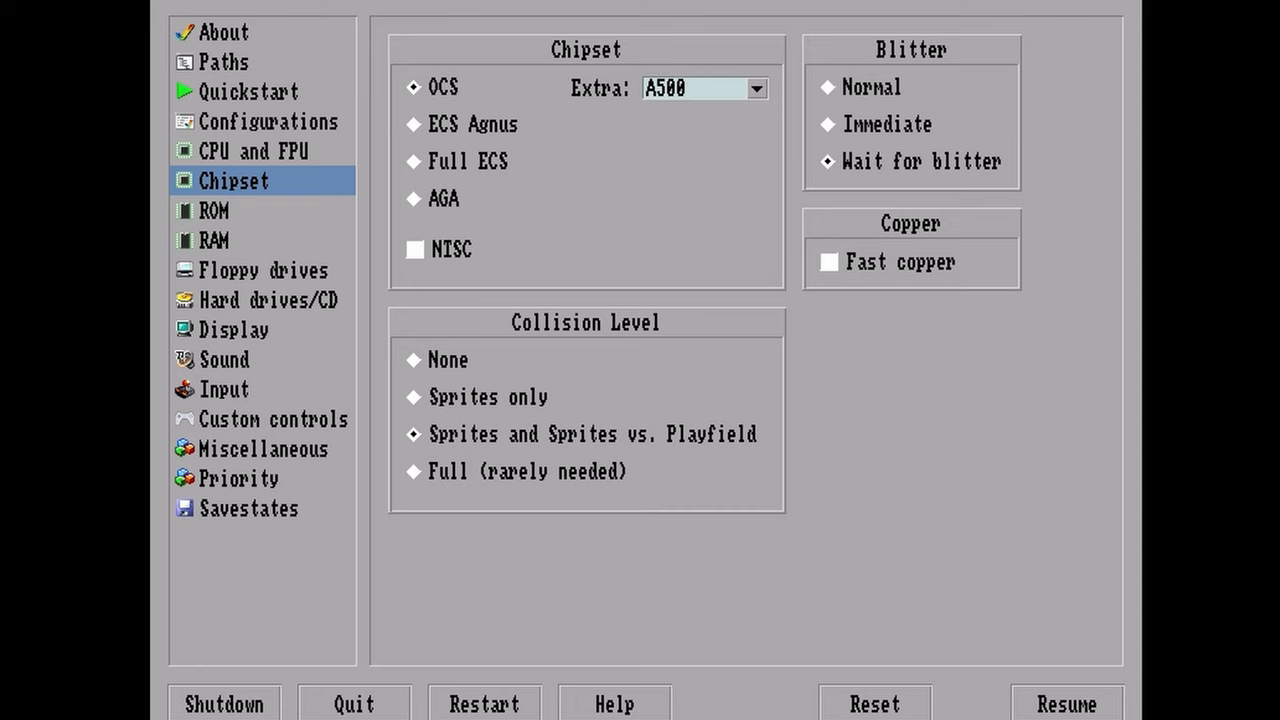
left_click(233, 329)
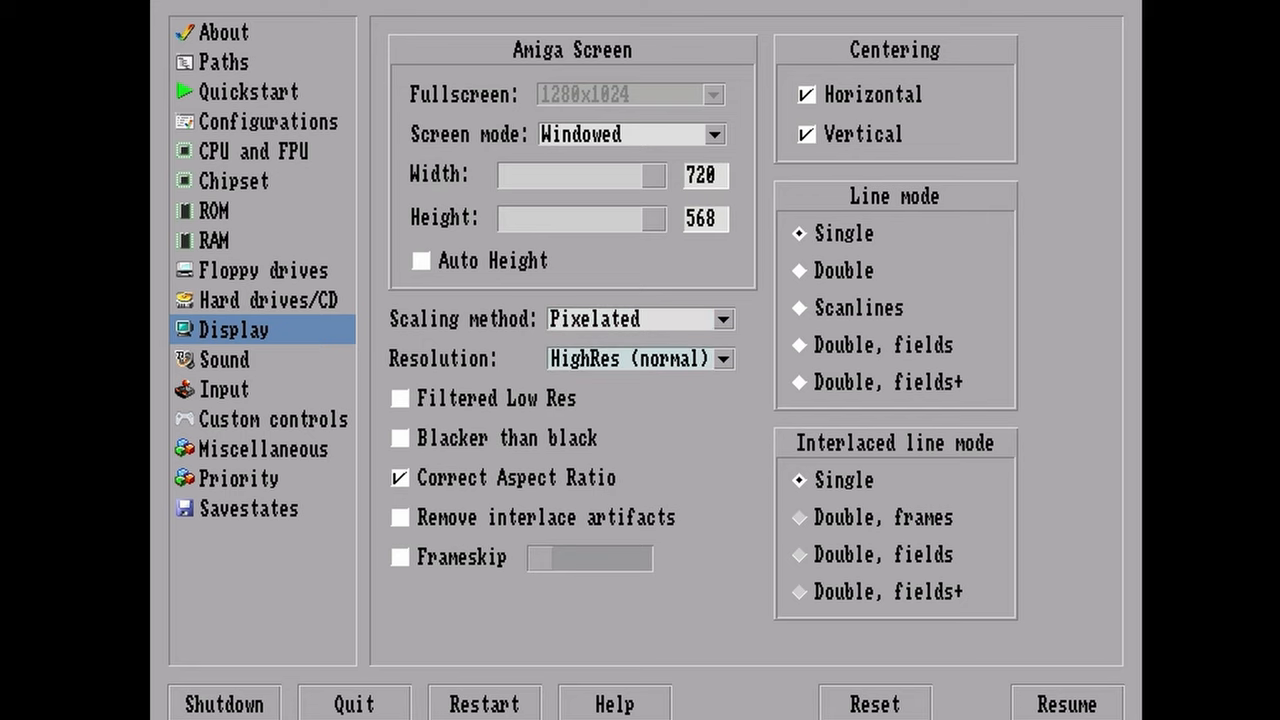
left_click(249, 508)
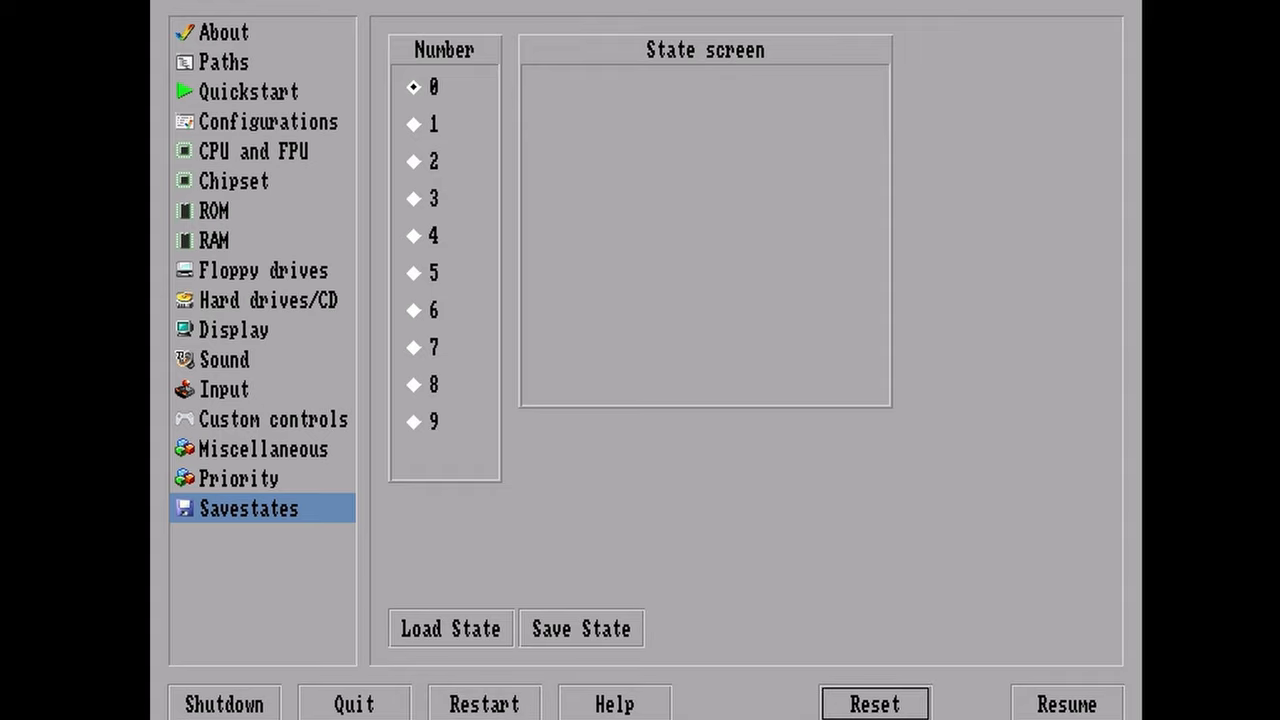
left_click(1070, 703)
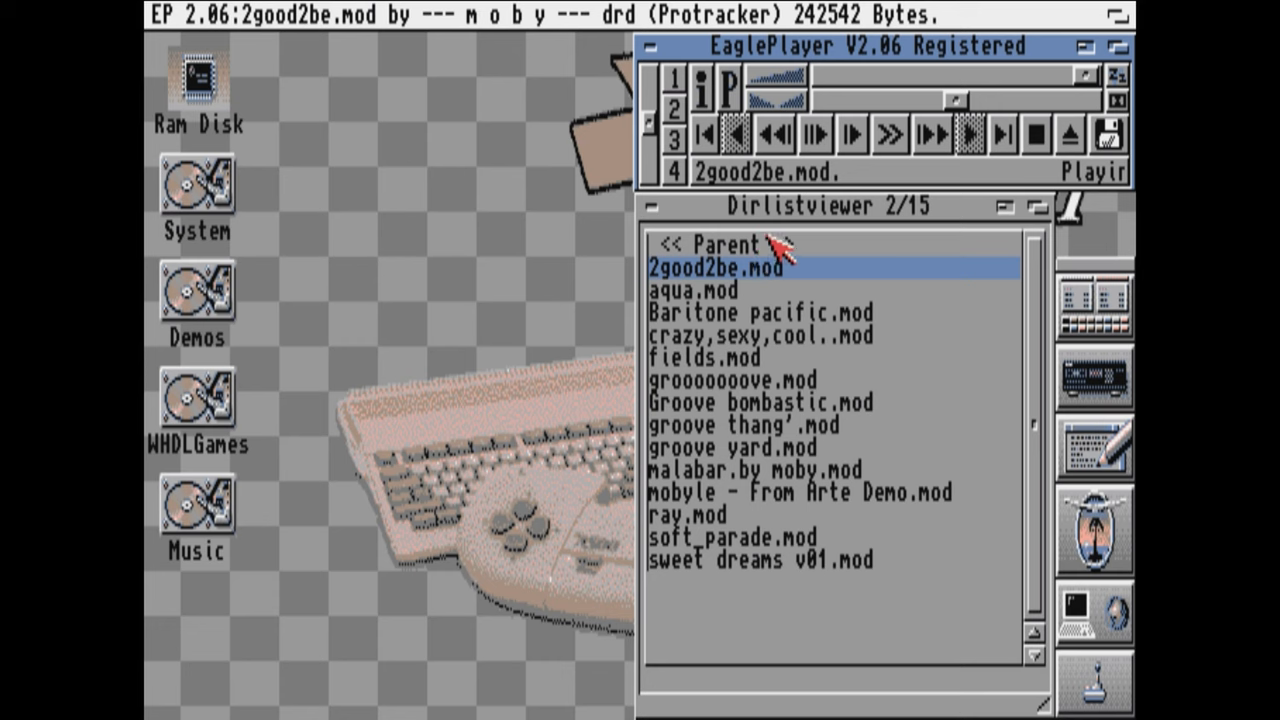
Go up to the parent music folder in Dirlistviewer and scroll its module list.
left_click(735, 244)
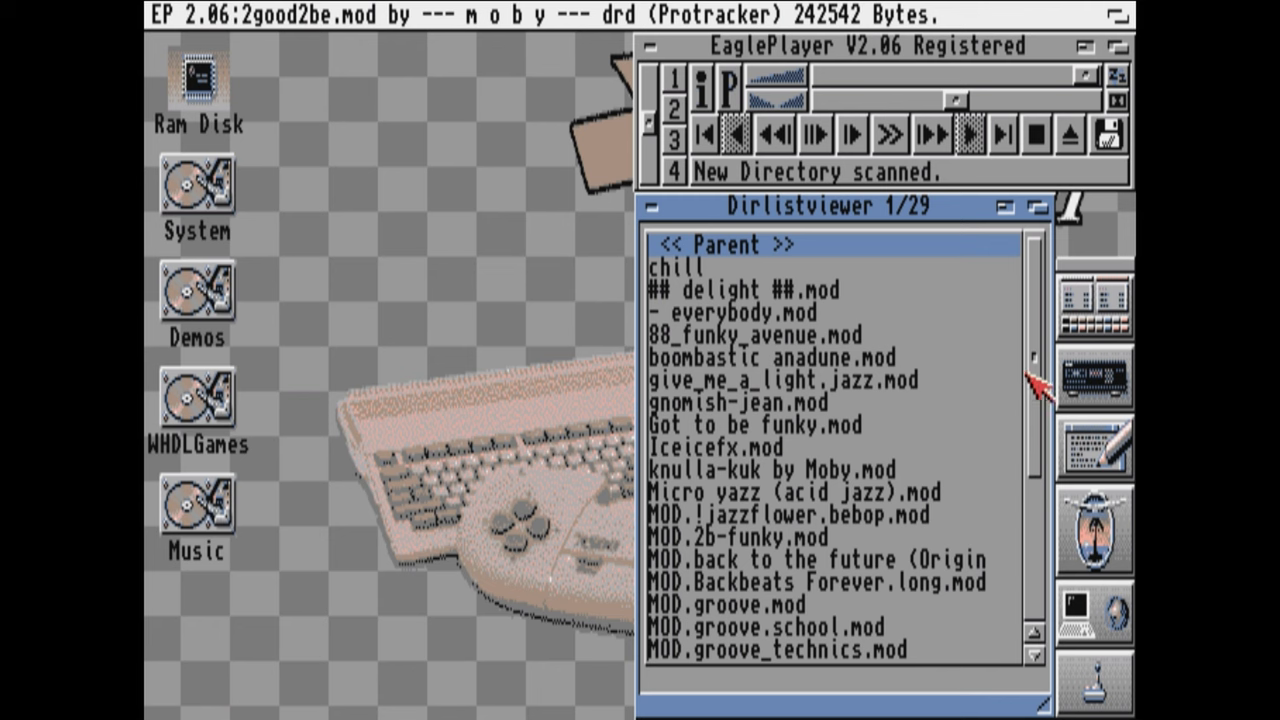
scroll("down", 3)
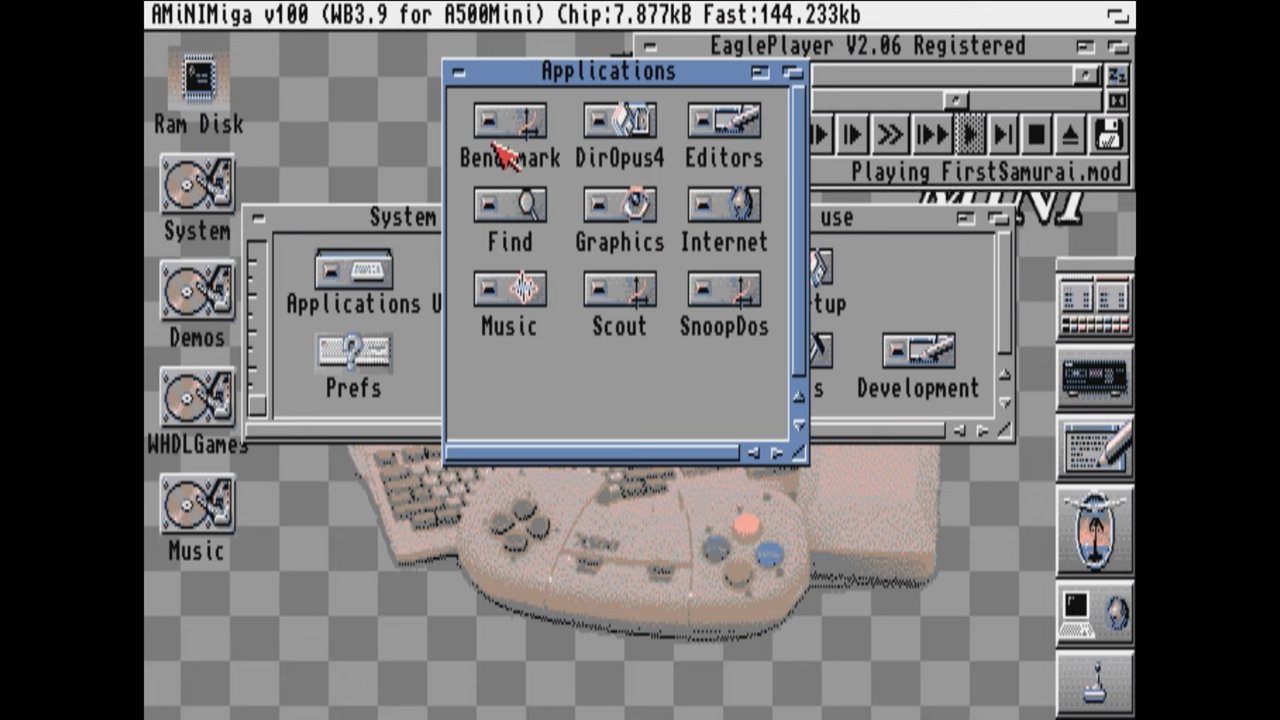
mouse_move(602, 125)
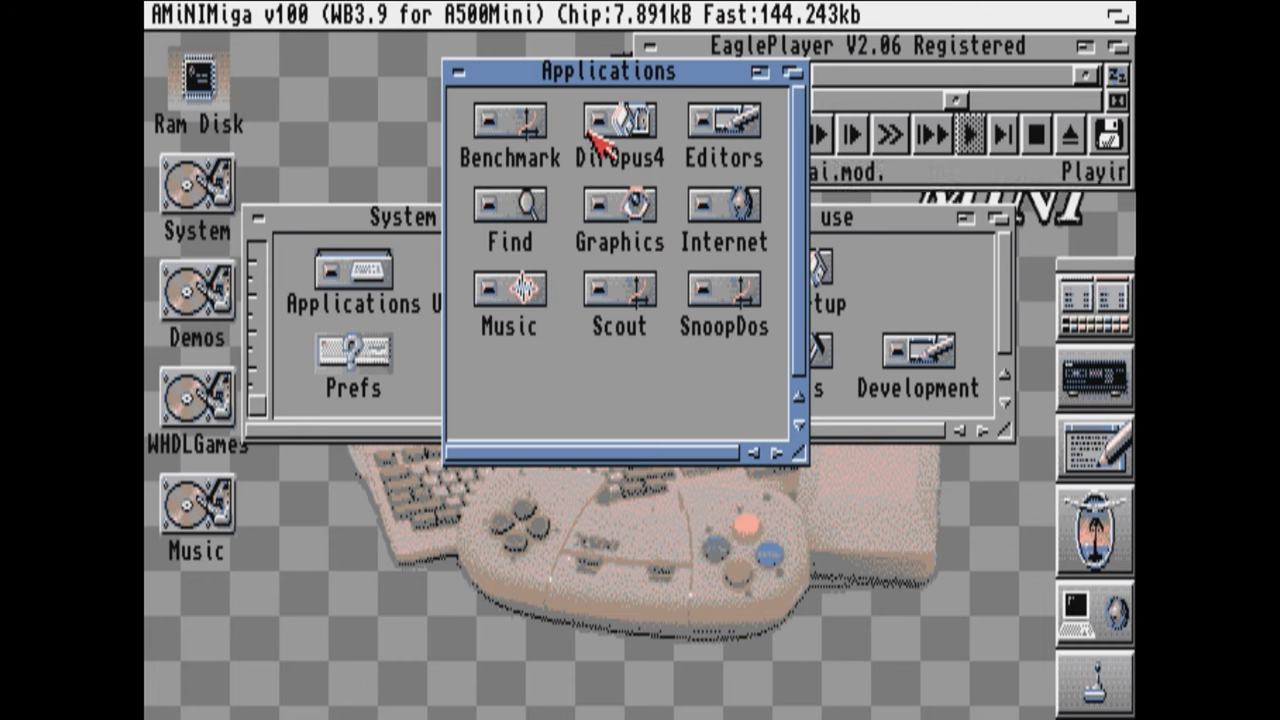
Open the DirOpus4 drawer, launch Directory Opus, then confirm quitting it.
double_click(619, 120)
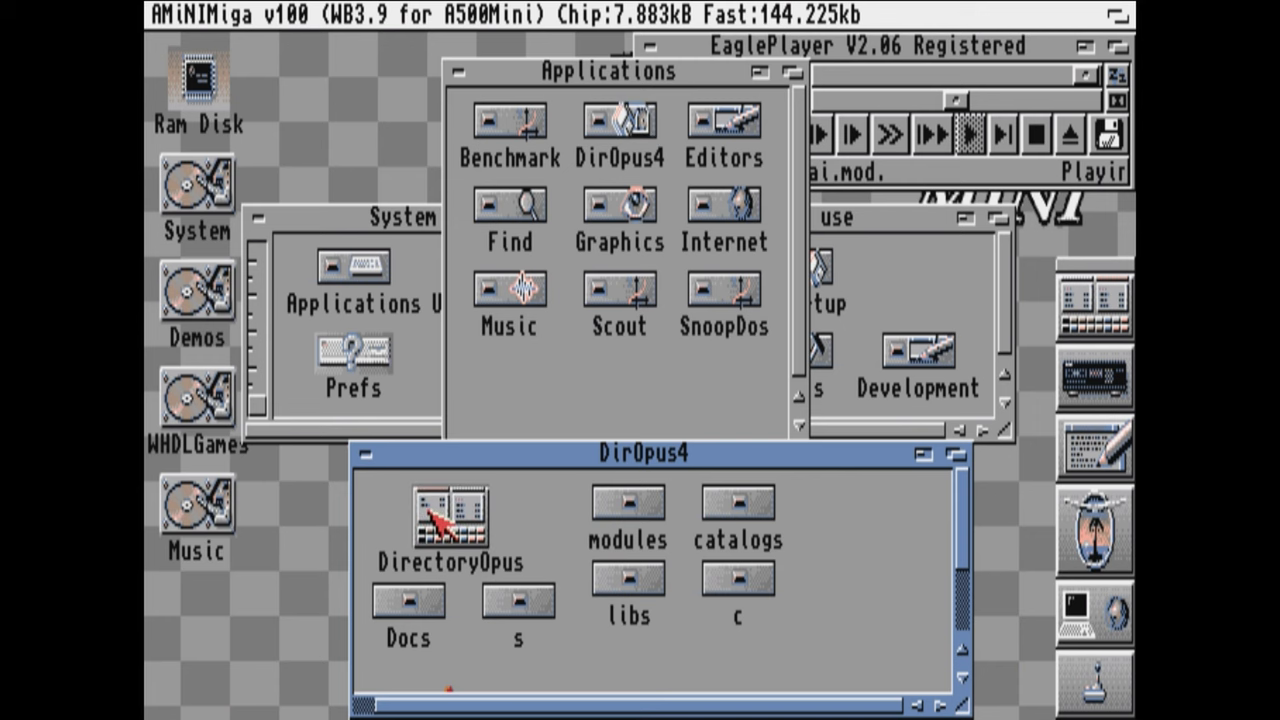
double_click(444, 515)
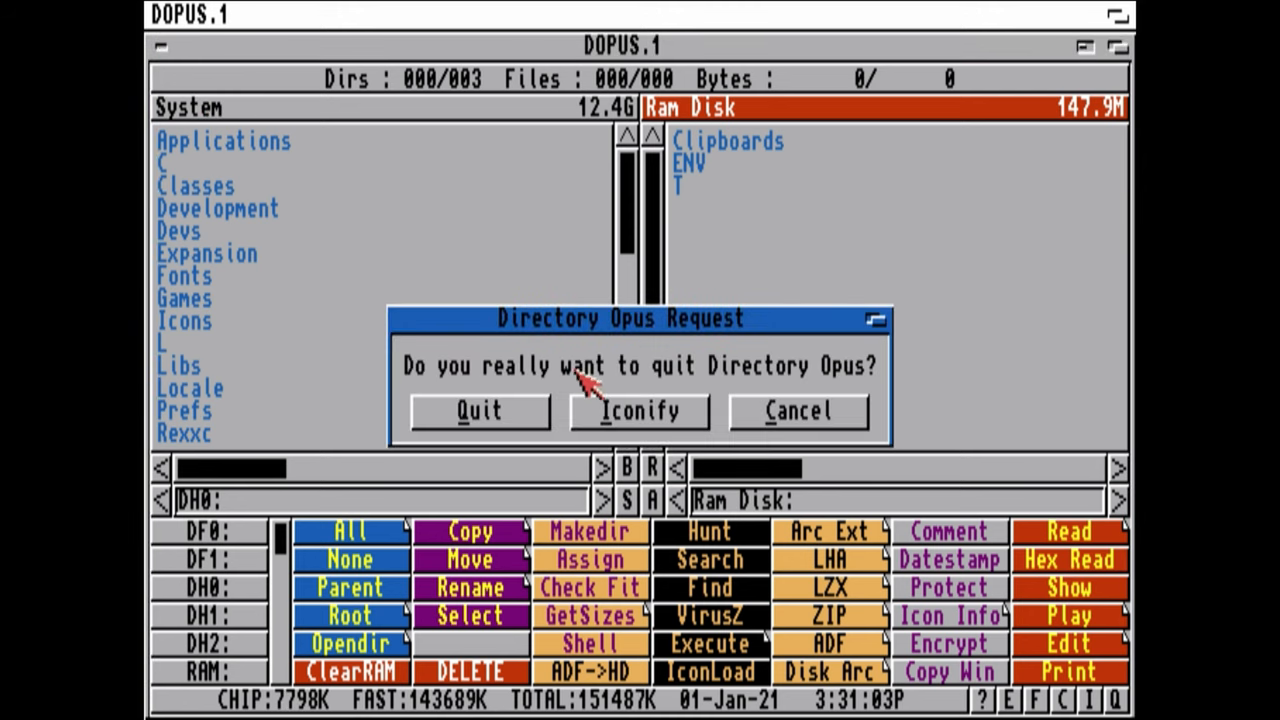
left_click(478, 410)
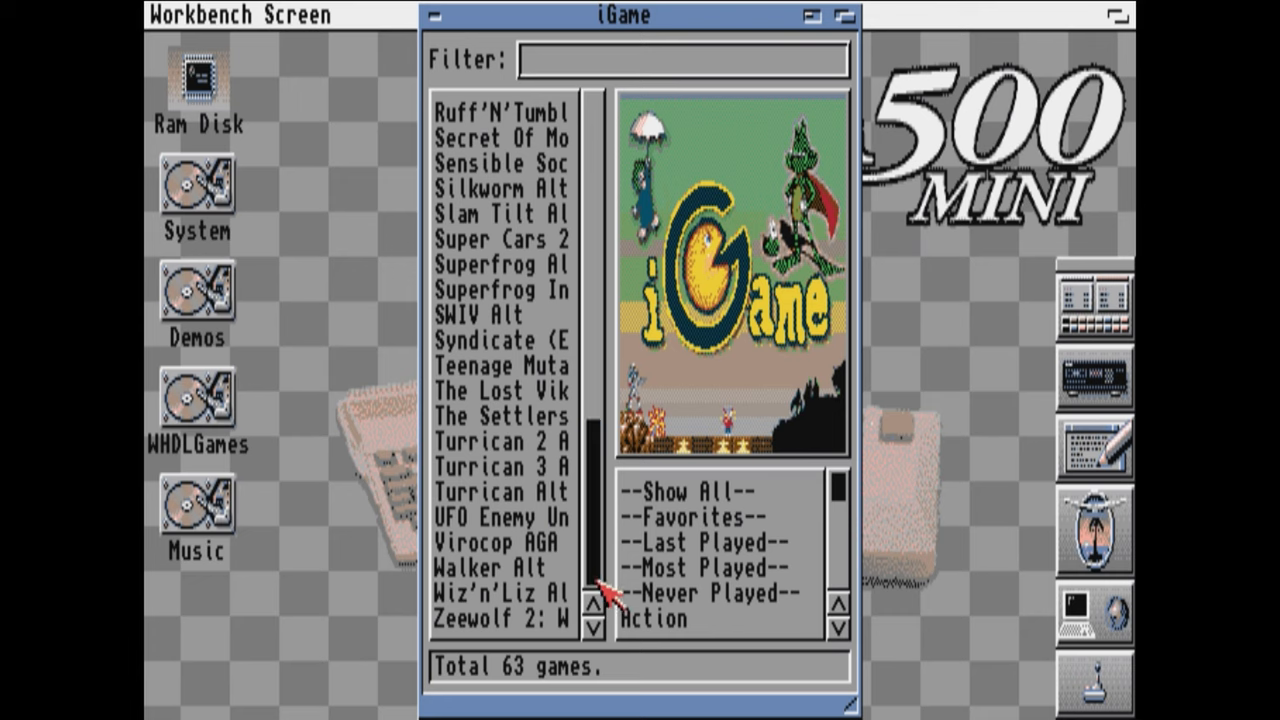
Run Scan Repositories from iGame's Action menu to reach 65 games, then open the System drawer.
left_click(180, 15)
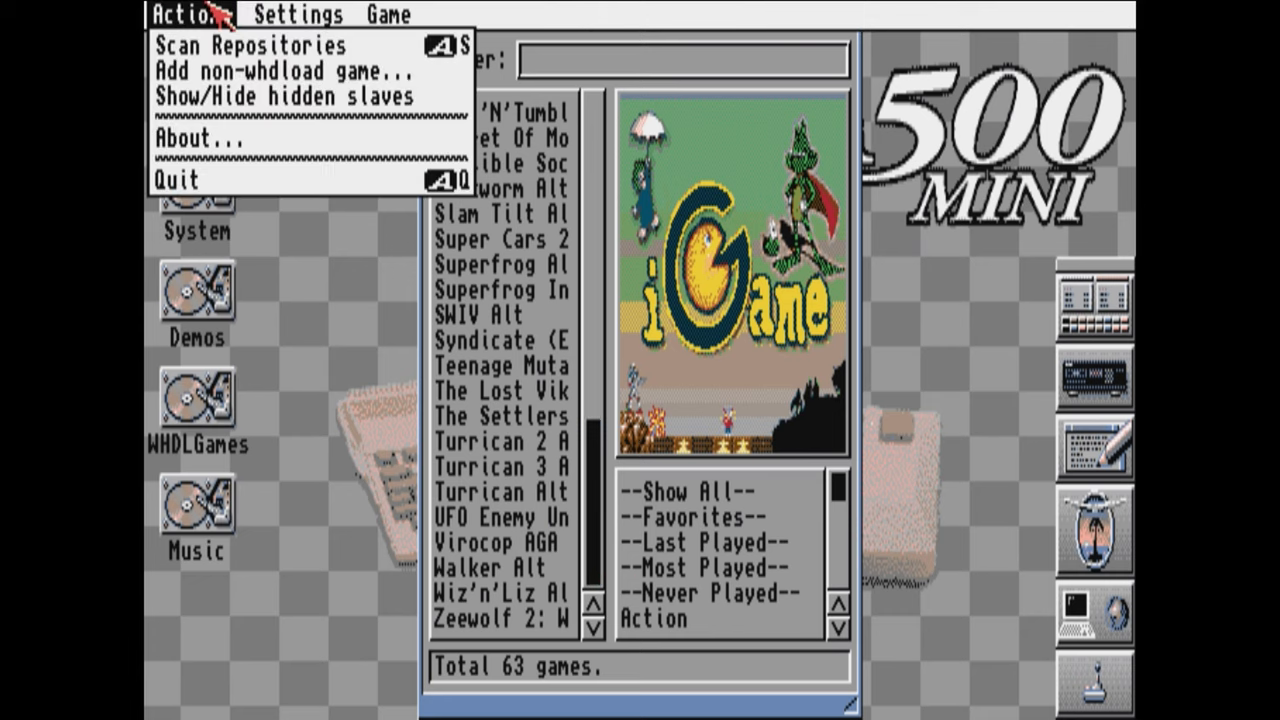
left_click(254, 44)
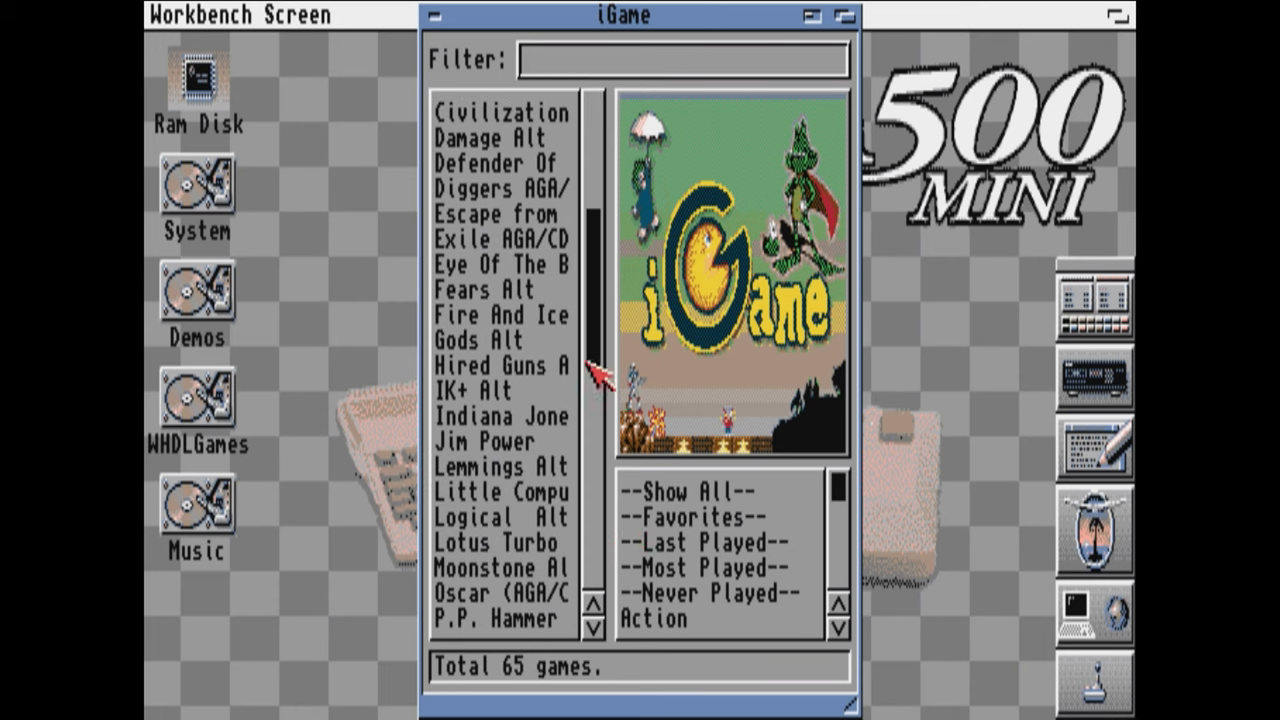
double_click(480, 441)
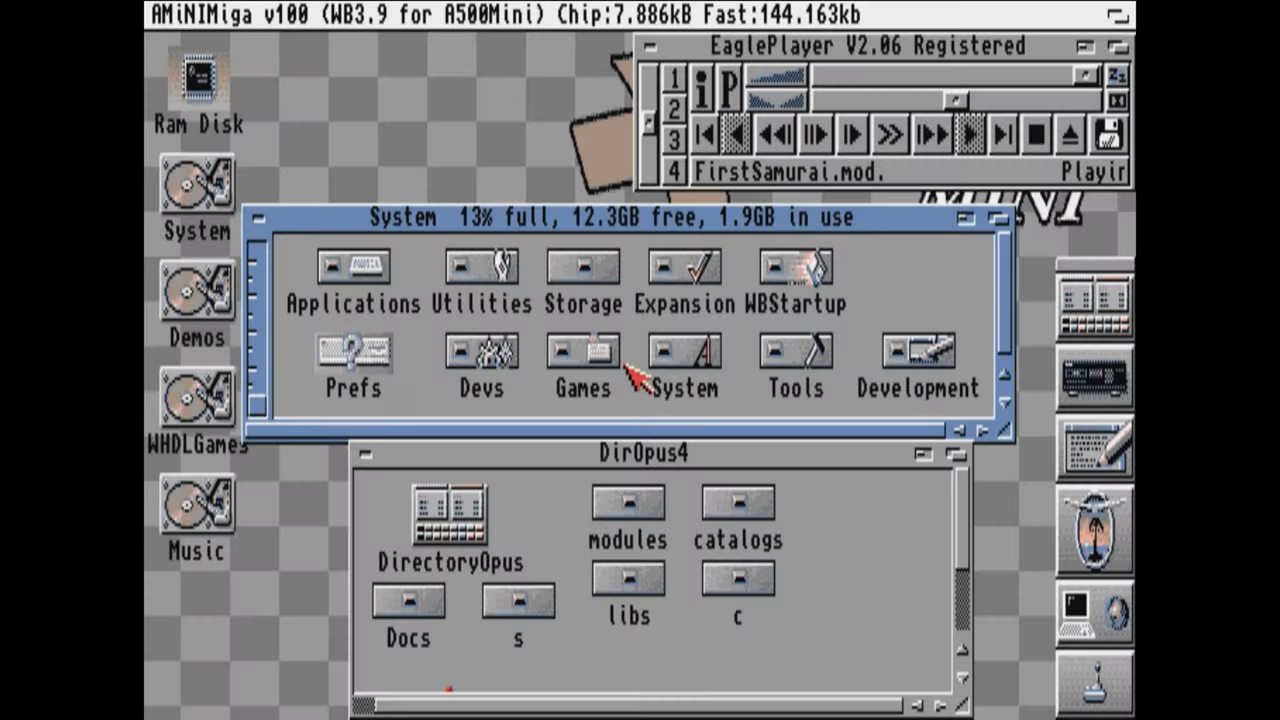
Open the Games drawer, scroll to the TinyLauncher drawer and launch TinyLauncher.
double_click(581, 355)
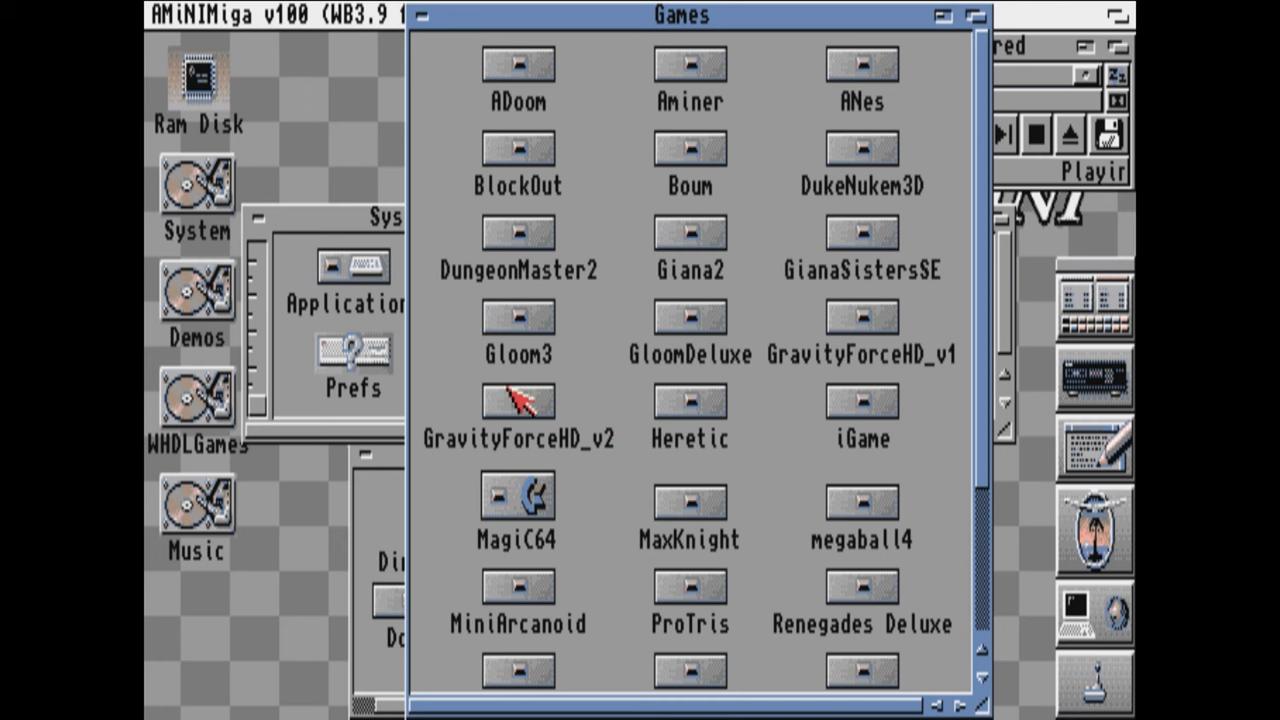
scroll("down", 3)
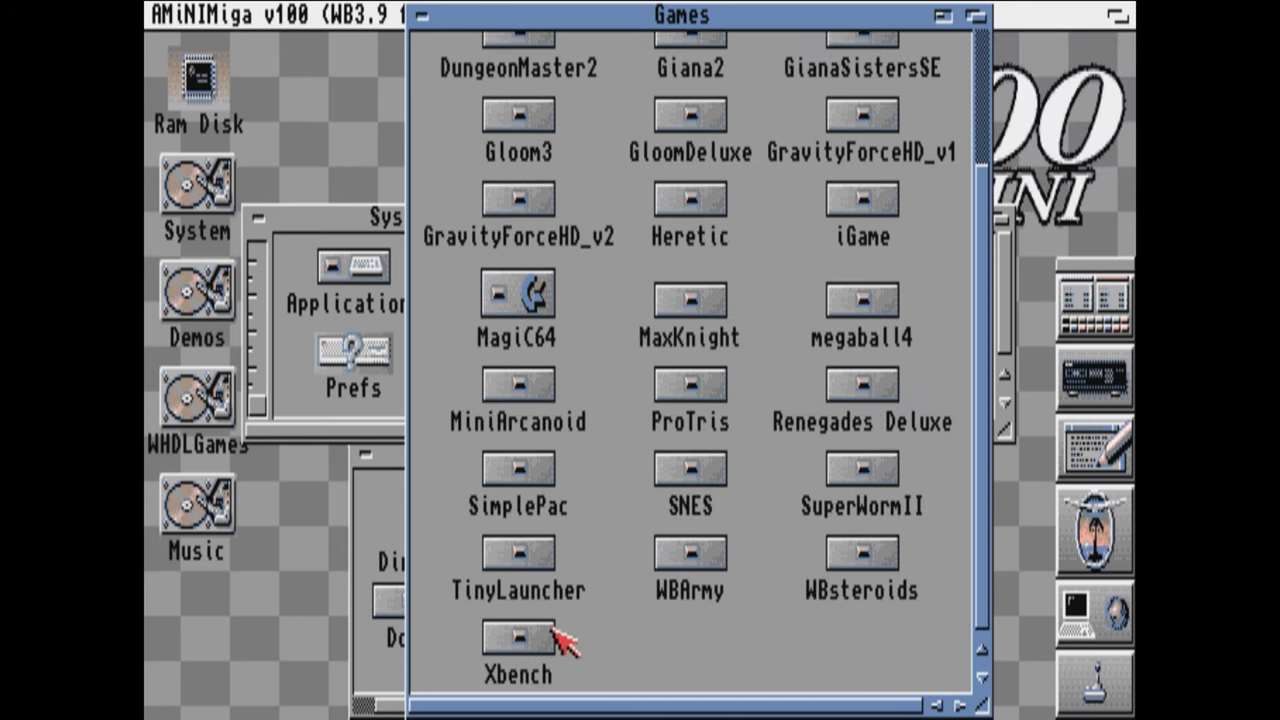
double_click(517, 565)
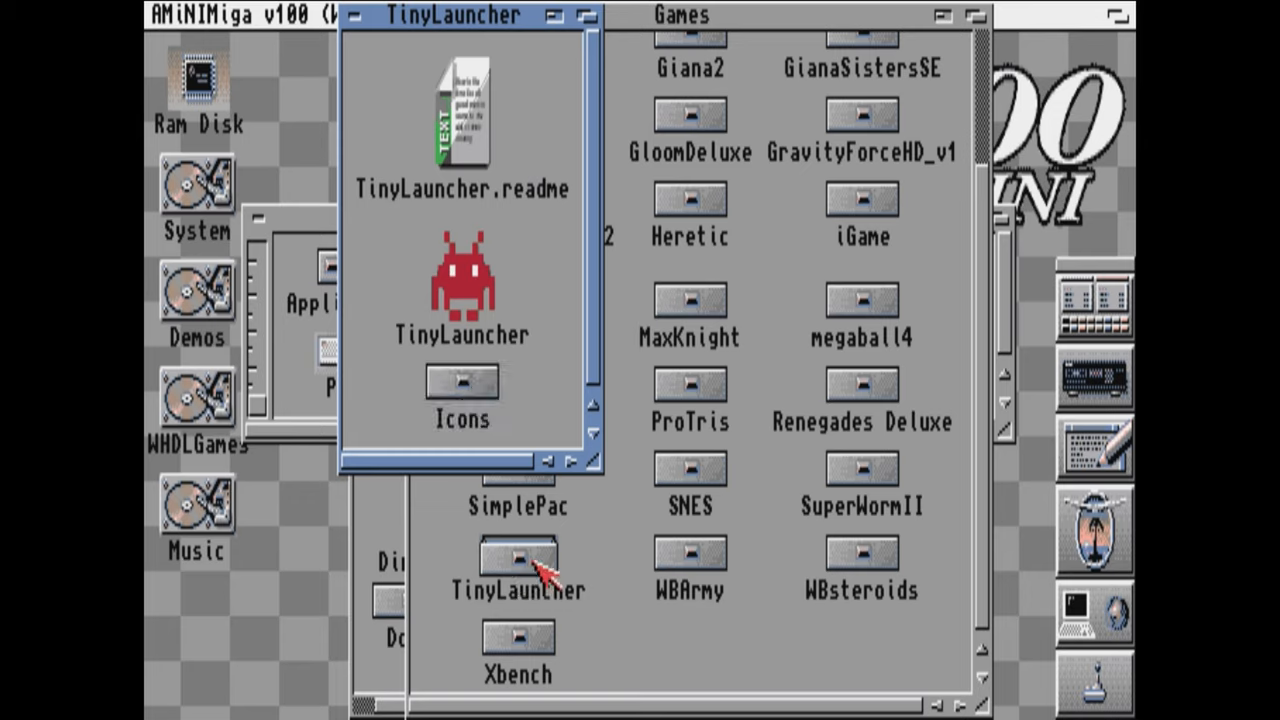
mouse_move(480, 300)
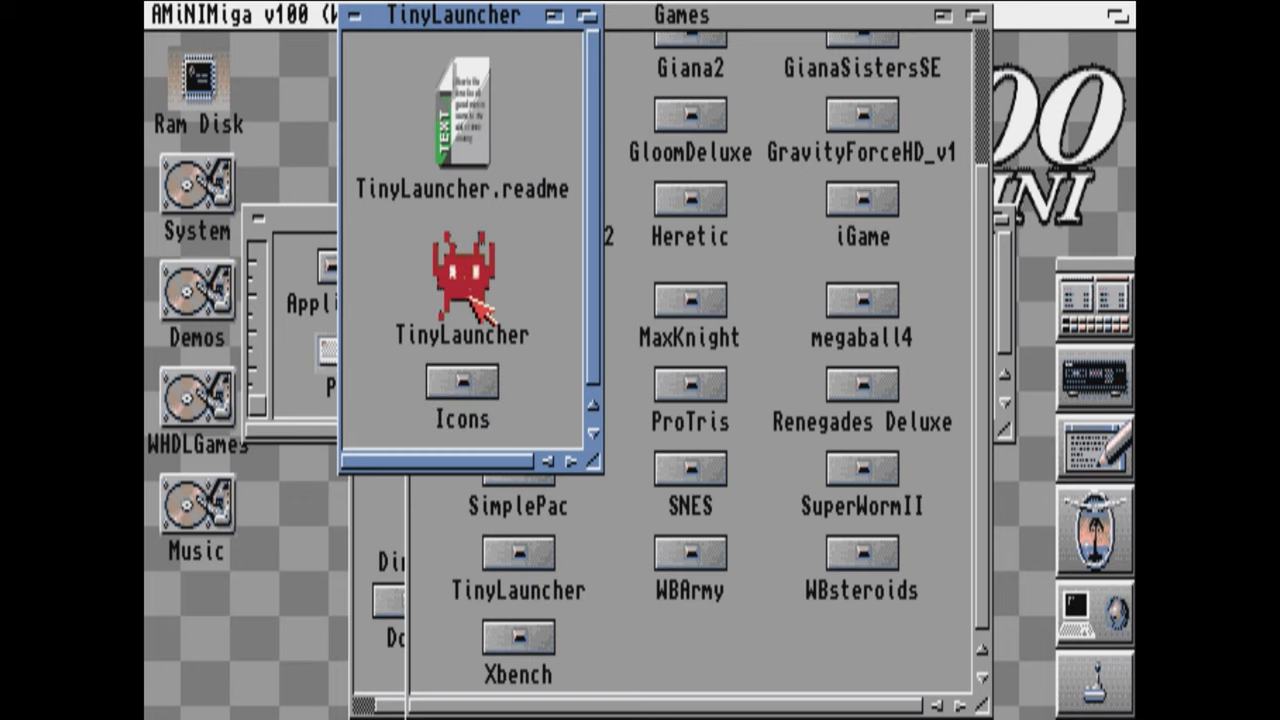
double_click(461, 285)
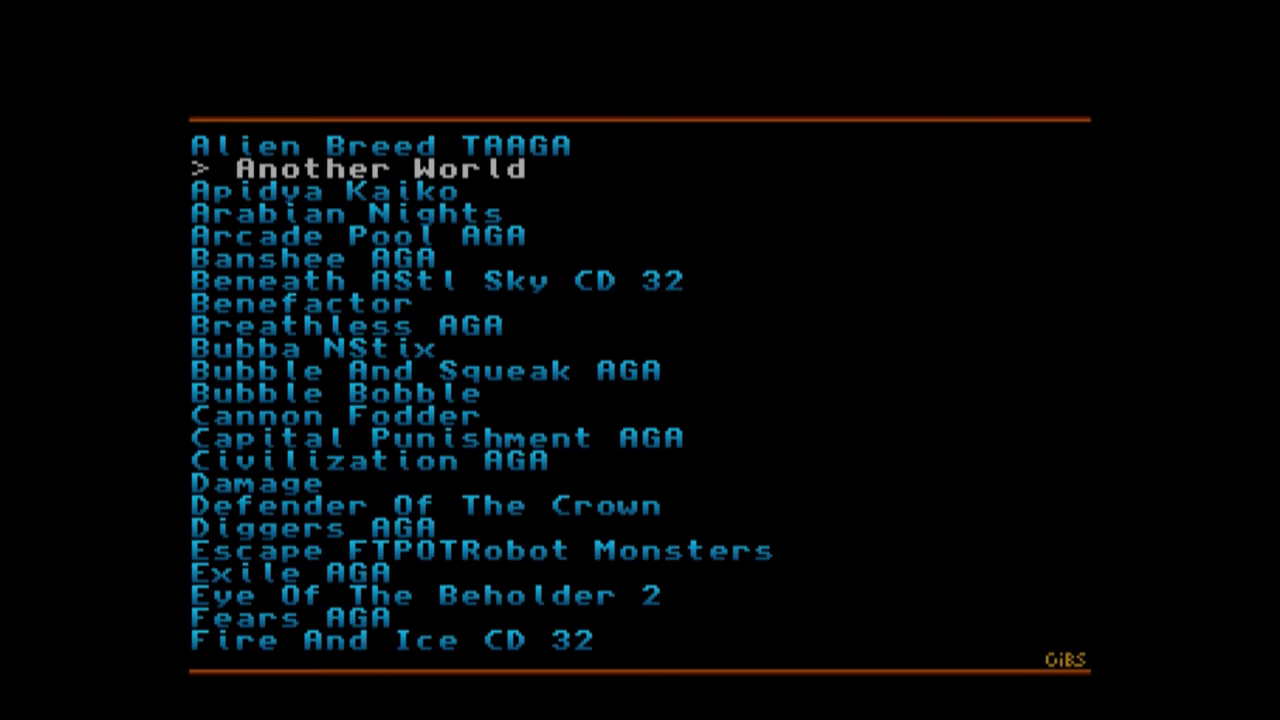
Move the TinyLauncher selection past Another World and Cannon Fodder to Wiz N Liz.
key("down")
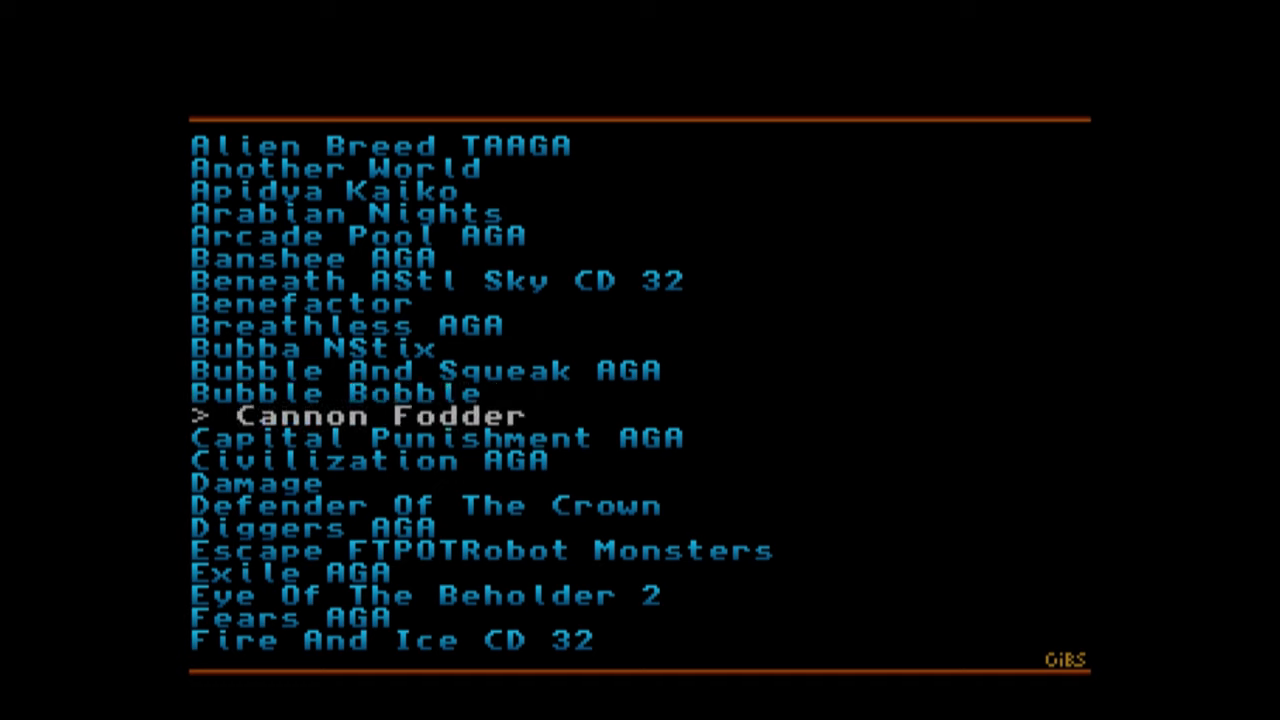
key("Down")
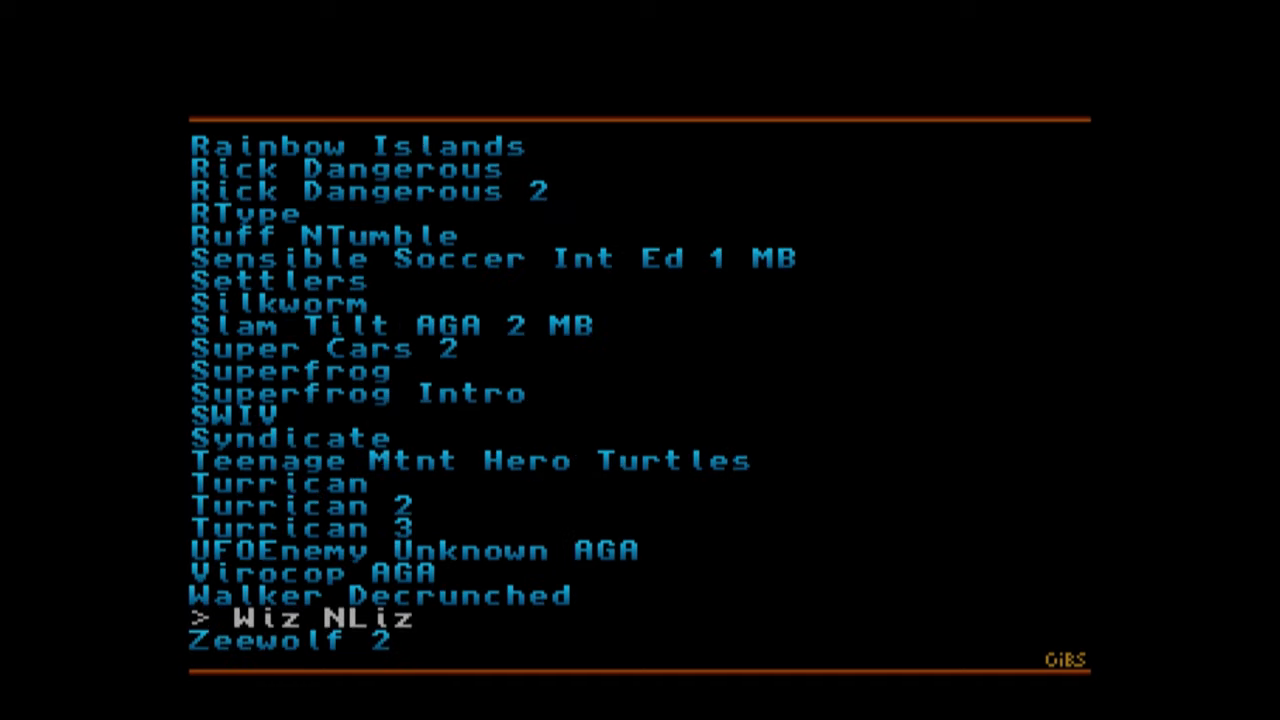
key("Up")
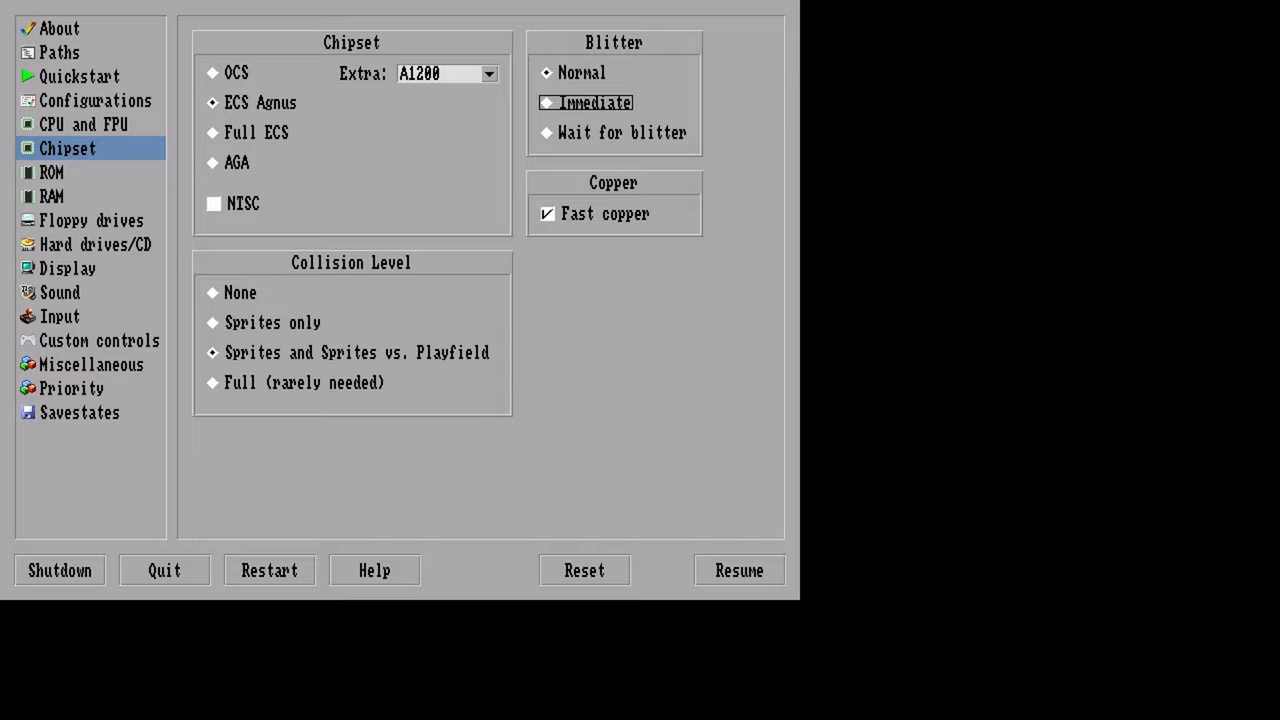
Set Blitter to 'Wait for blitter' in Amiberry's Chipset panel, returning to the Workbench Games drawer.
left_click(550, 132)
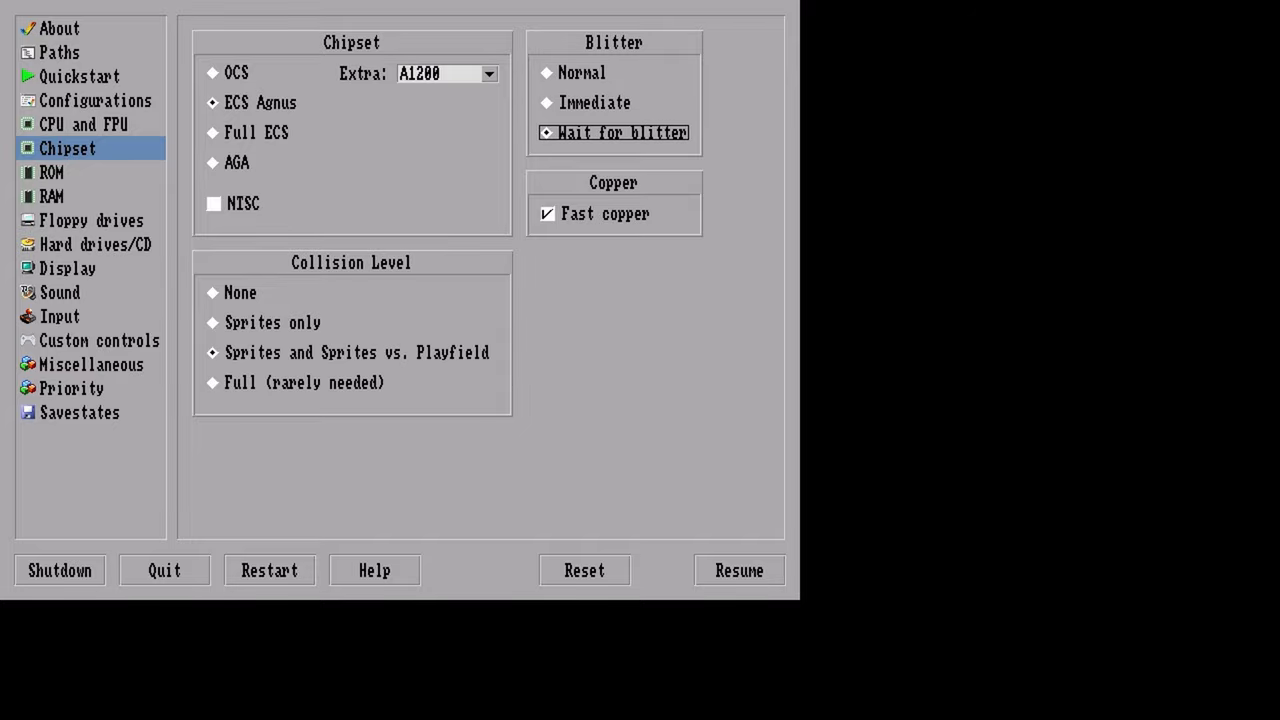
left_click(739, 569)
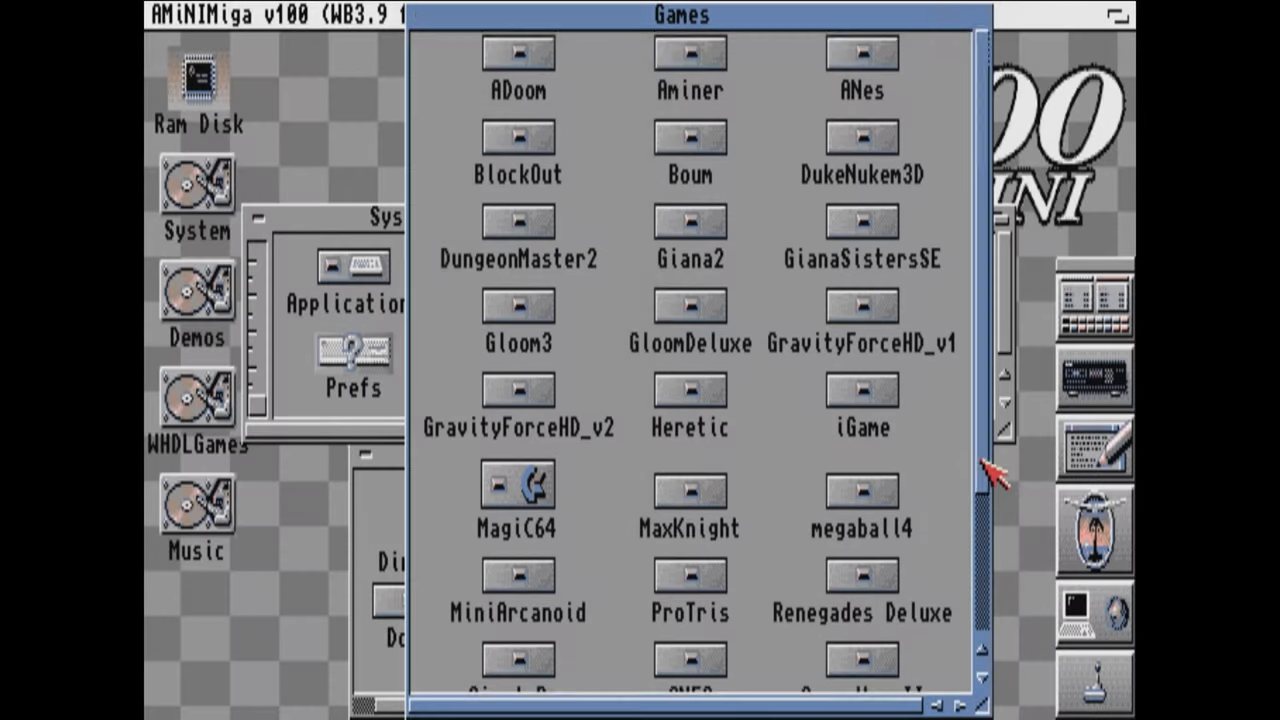
mouse_move(873, 175)
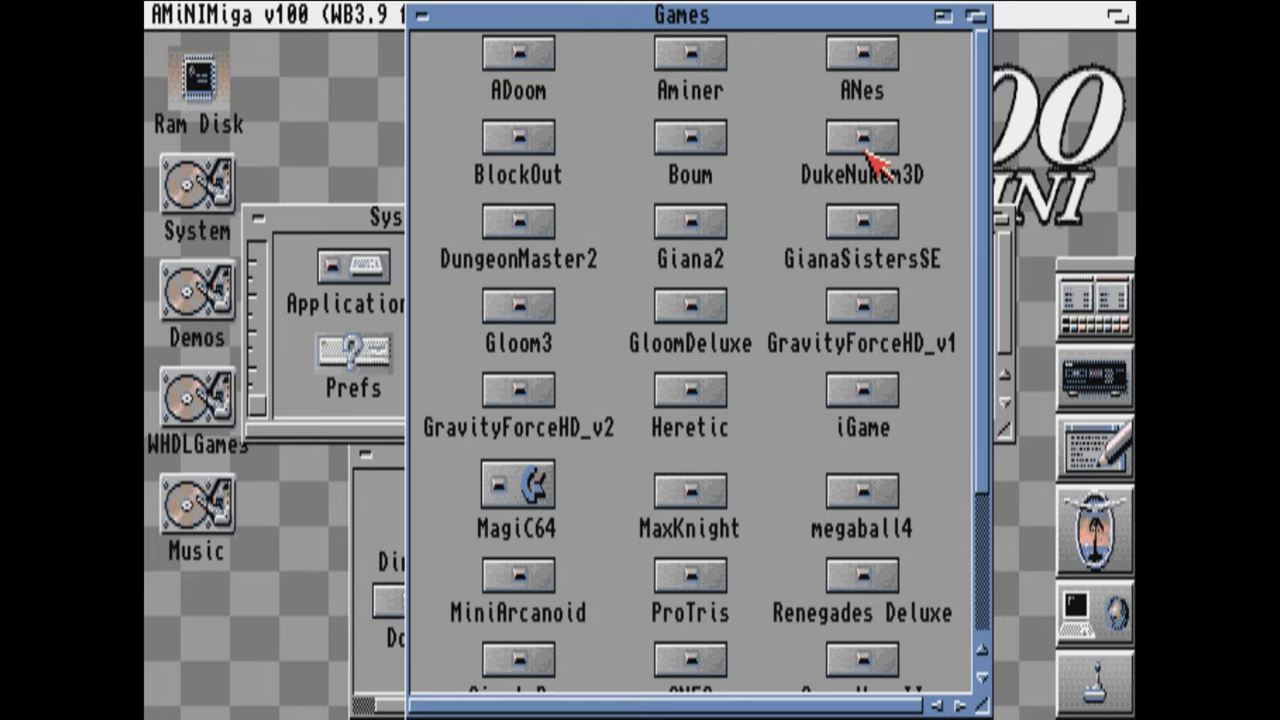
Open the DukeNukem3D drawer and launch the AmiDuke icon inside it.
double_click(858, 137)
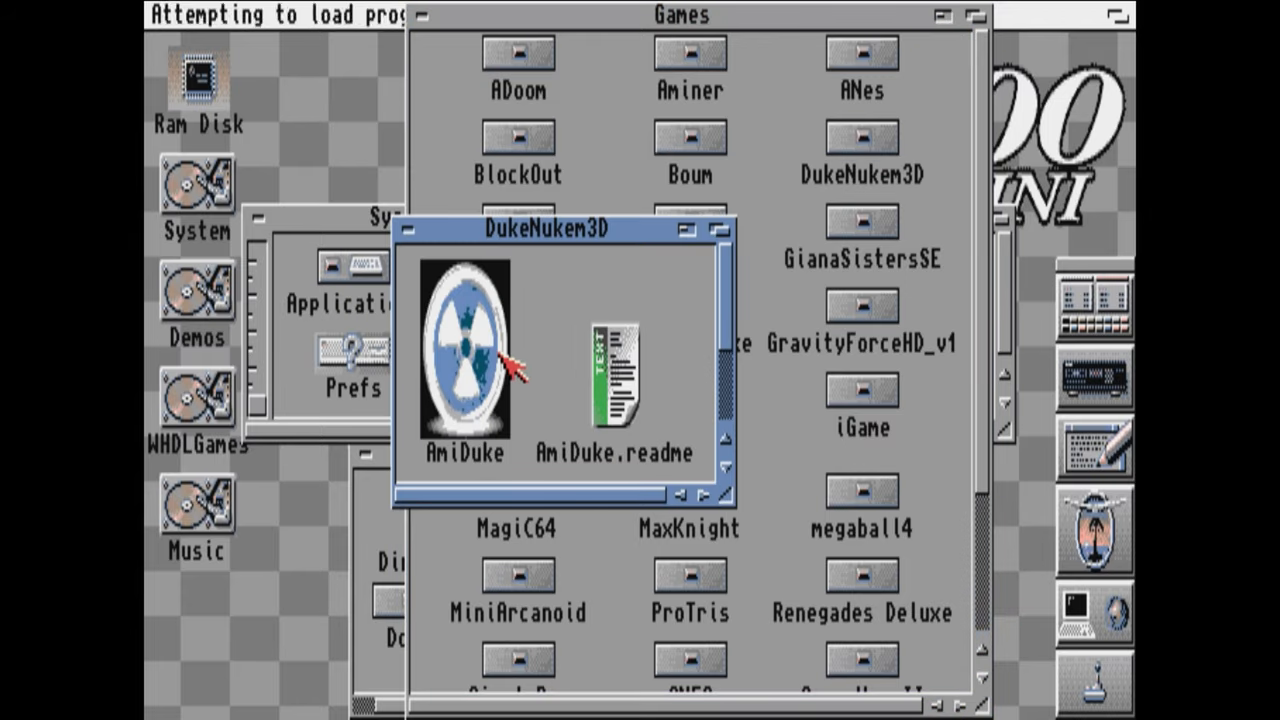
double_click(463, 345)
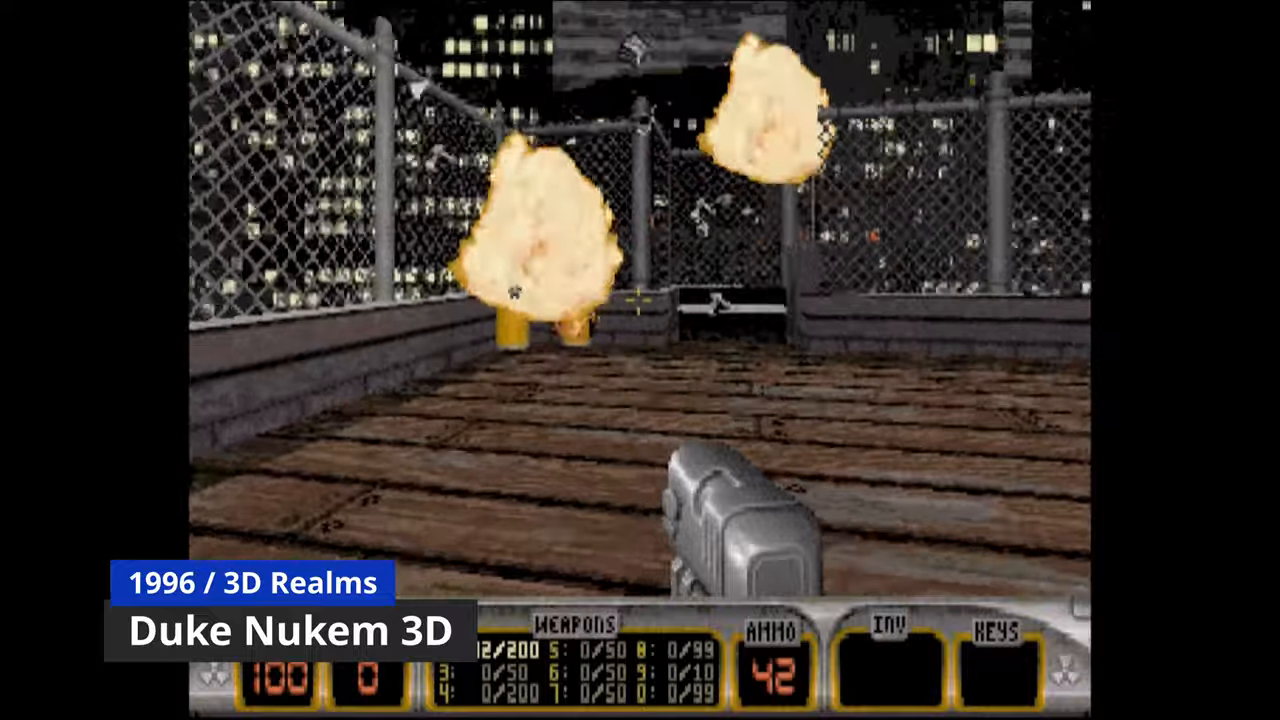